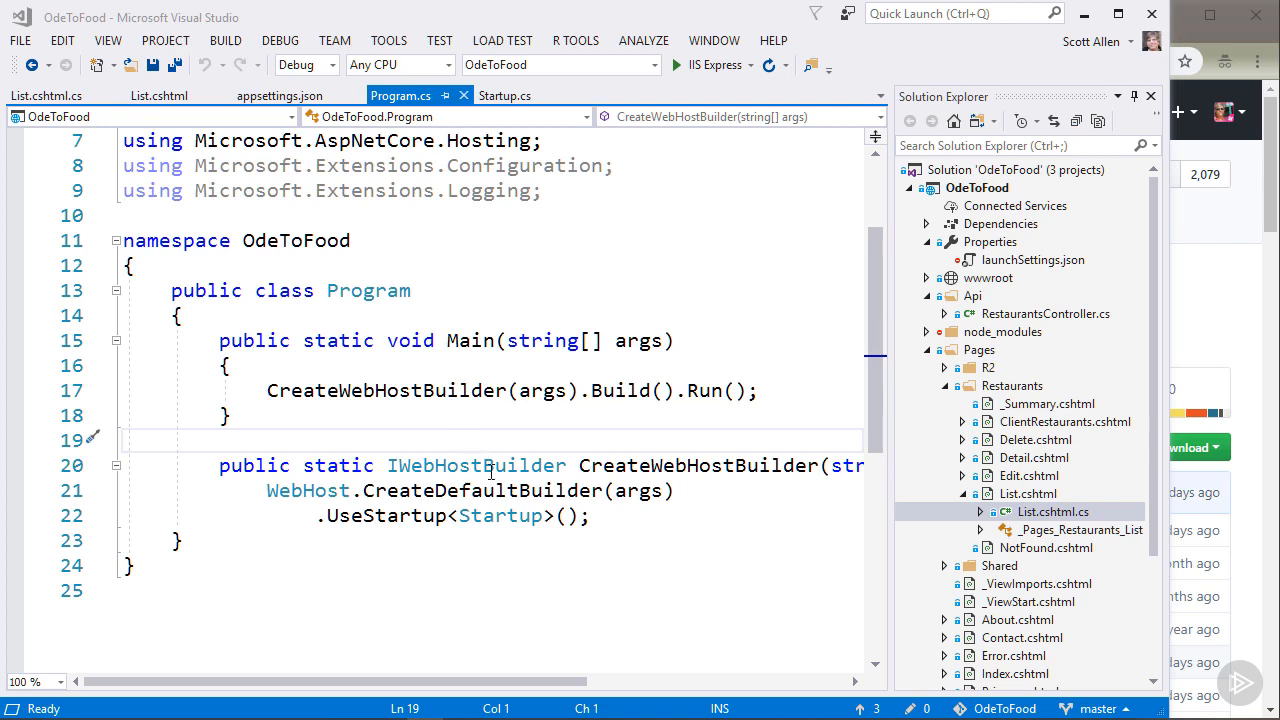
Search the aspnet/AspNetCore repository on GitHub for createdefaultbuilder.
double_click(482, 490)
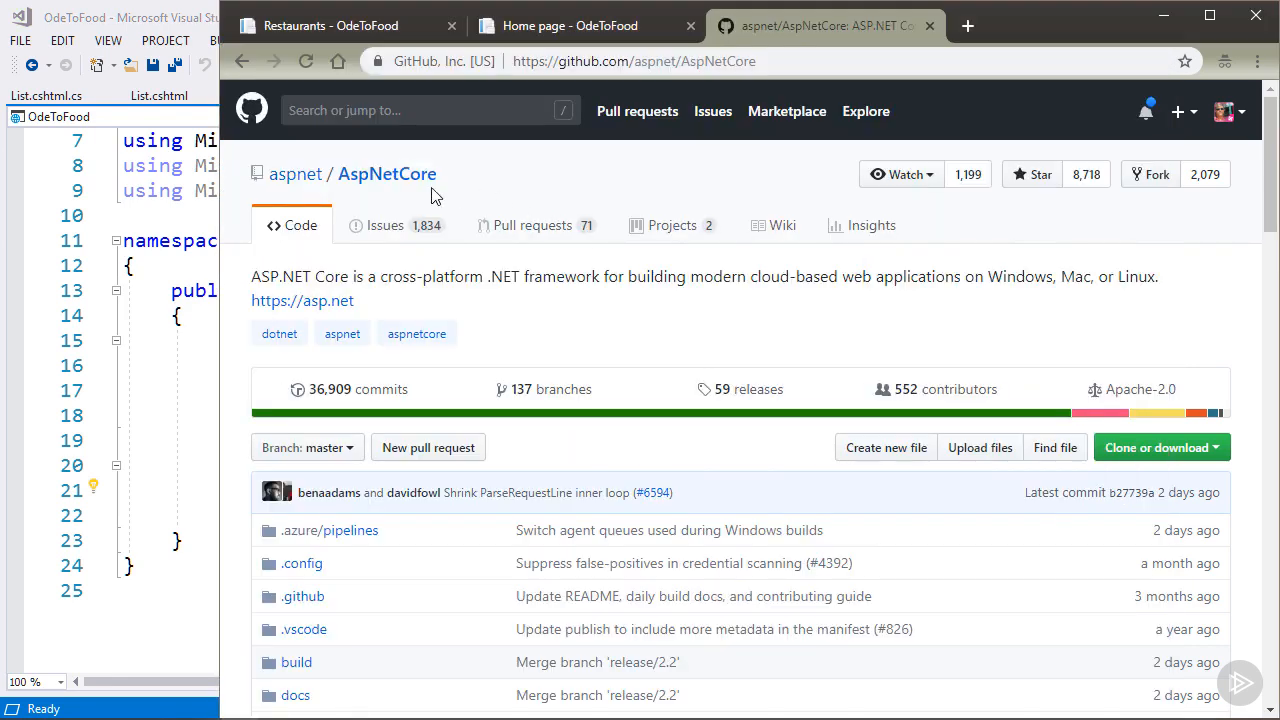
mouse_move(718, 200)
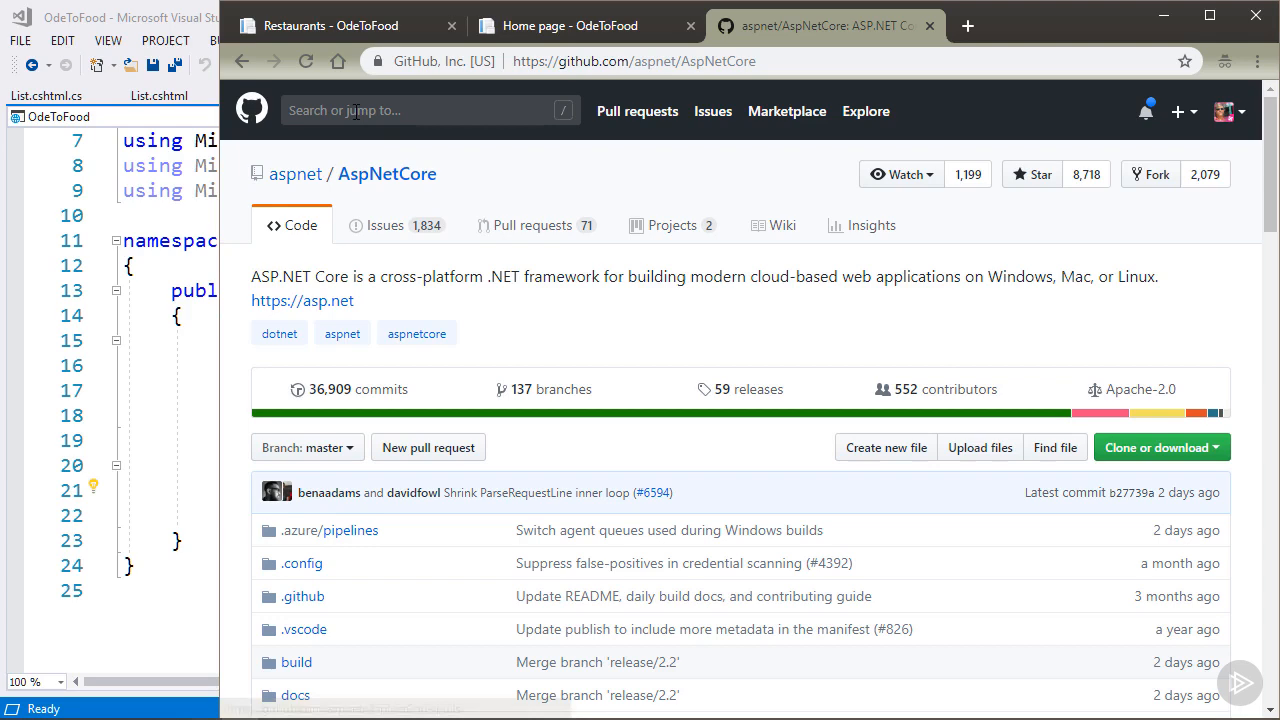
text(createdefaultbuilder)
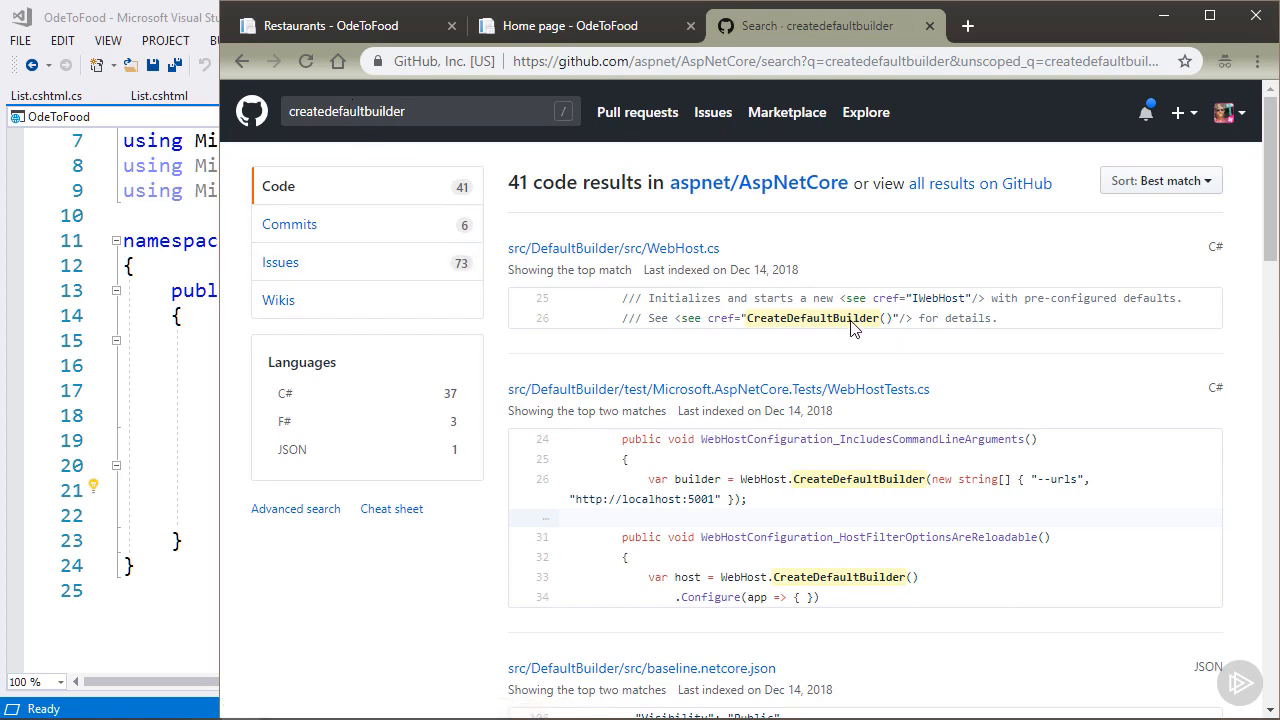
mouse_move(635, 265)
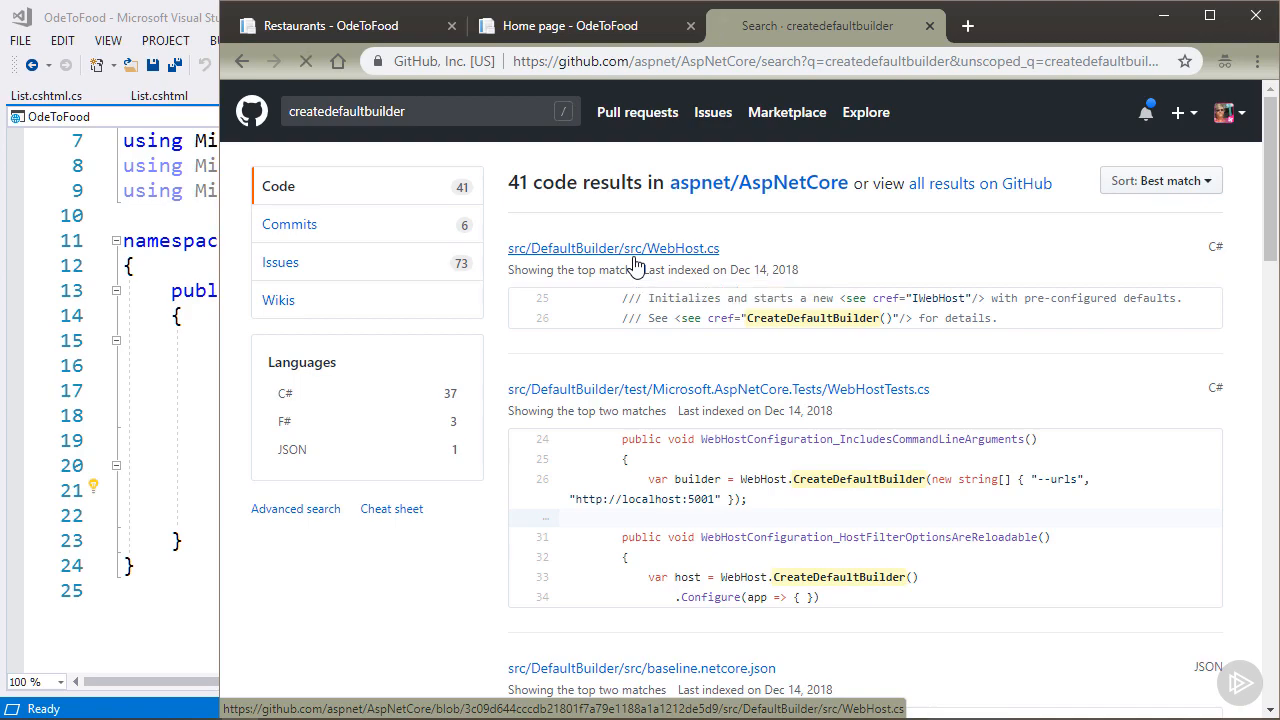
Open WebHost.cs and scroll to CreateDefaultBuilder's appsettings AddJsonFile calls.
click(612, 248)
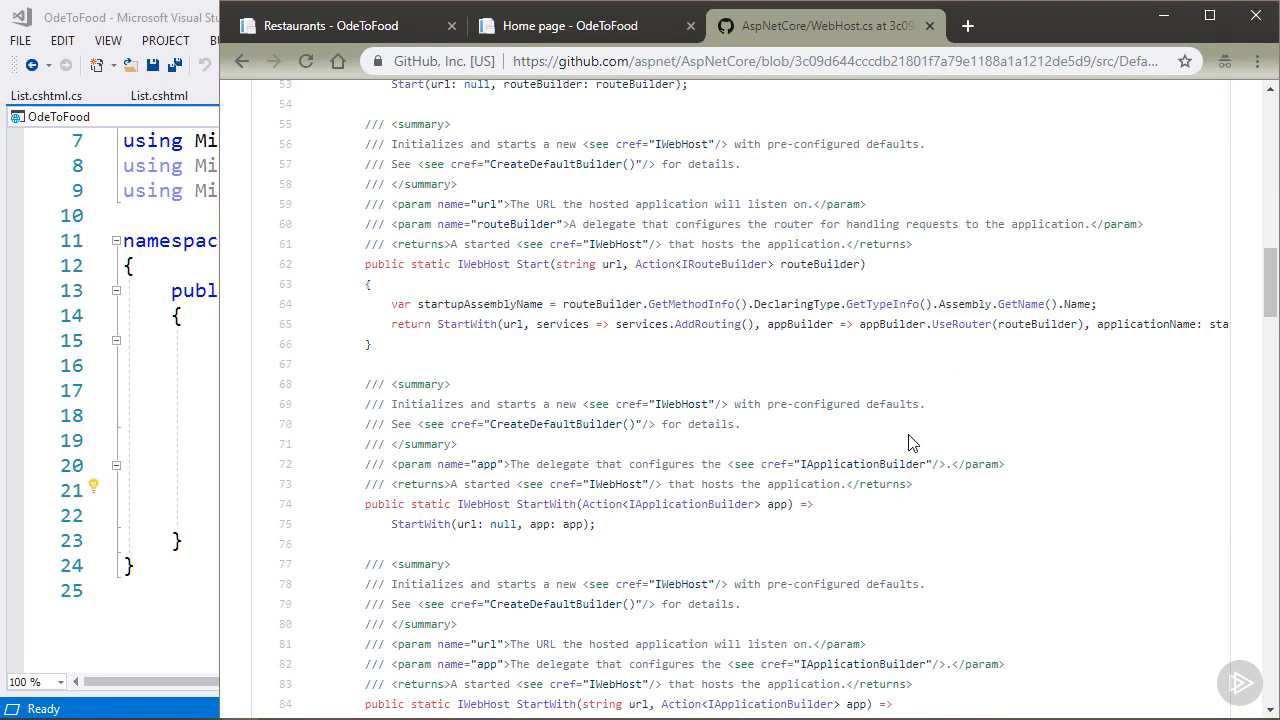
scroll(down, 3)
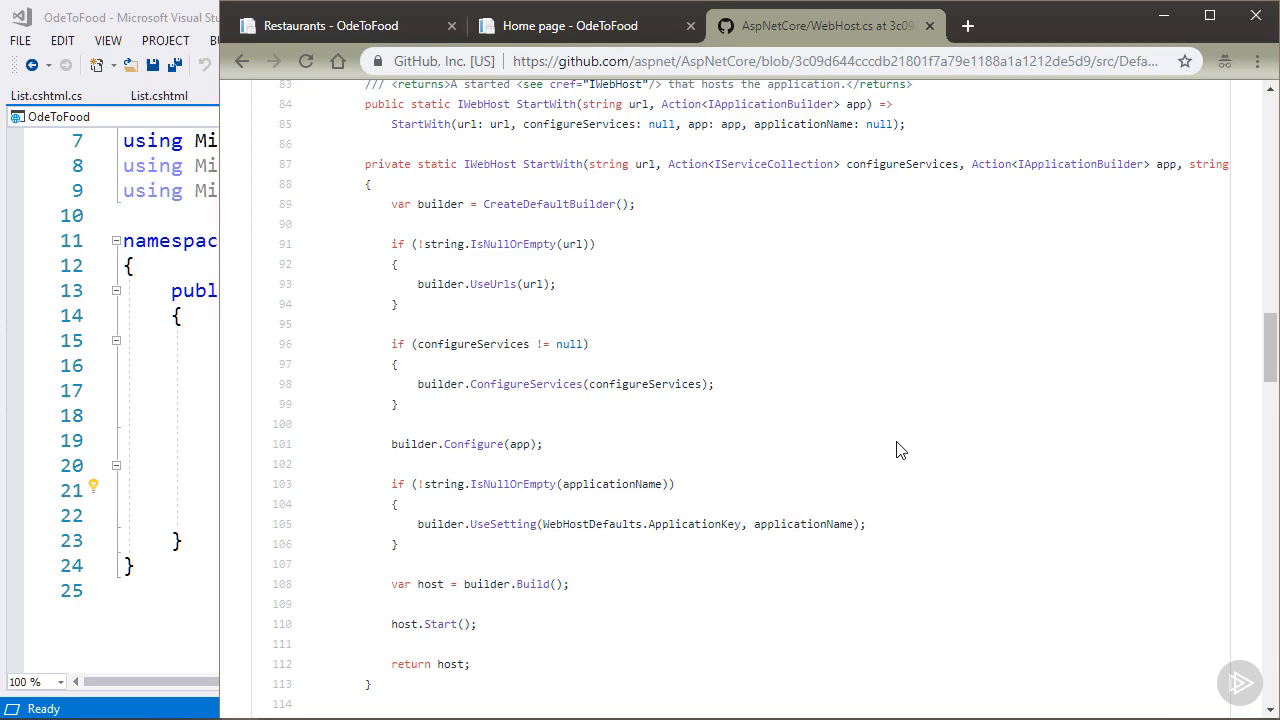
scroll(down, 3)
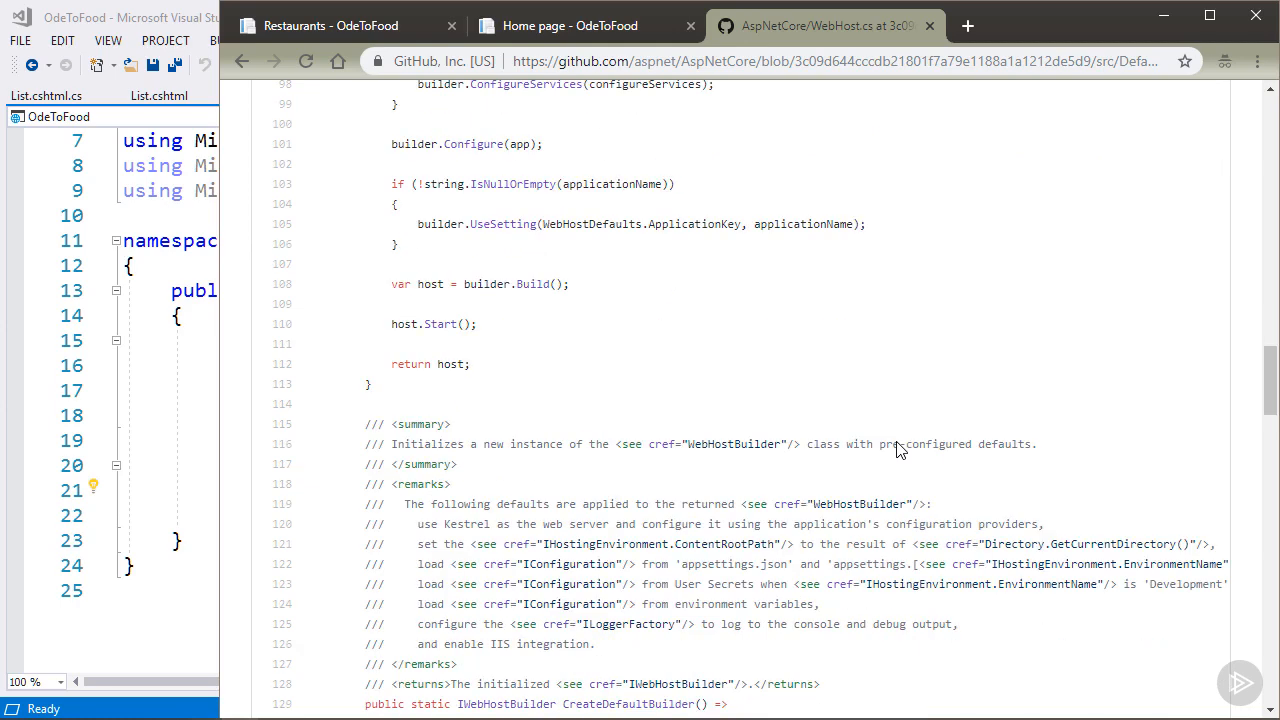
scroll(down, 3)
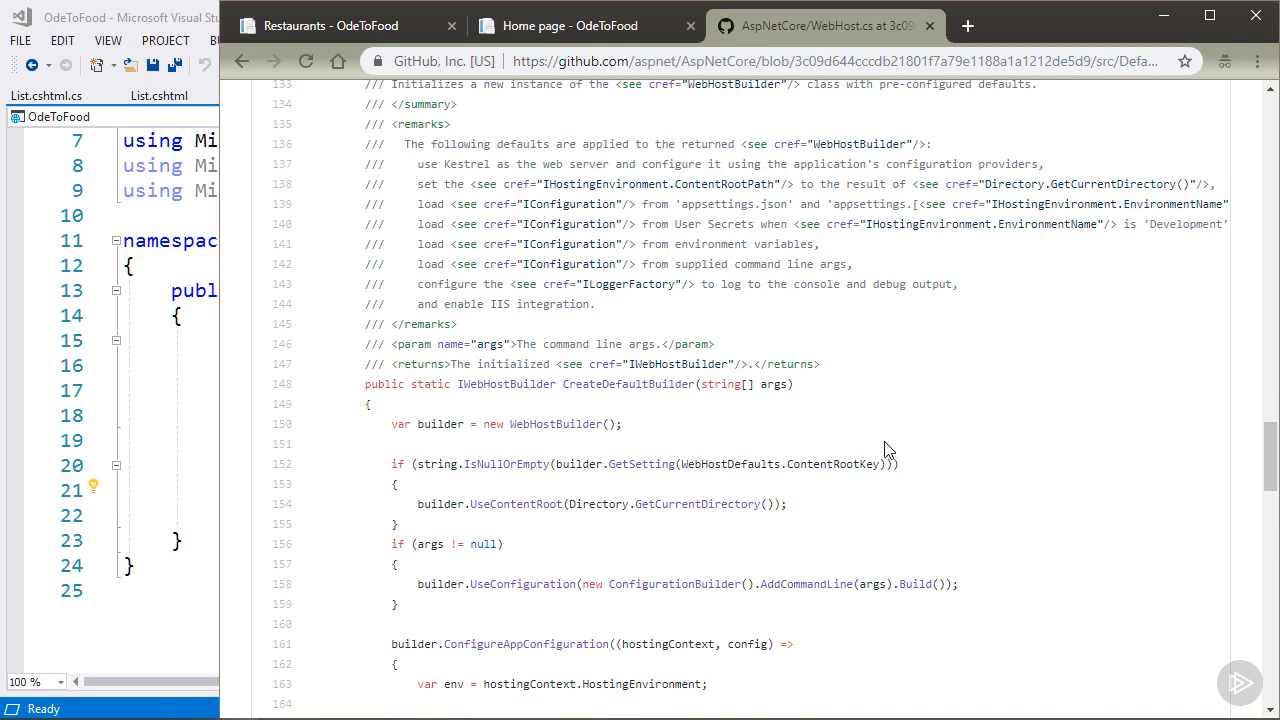
mouse_move(1001, 429)
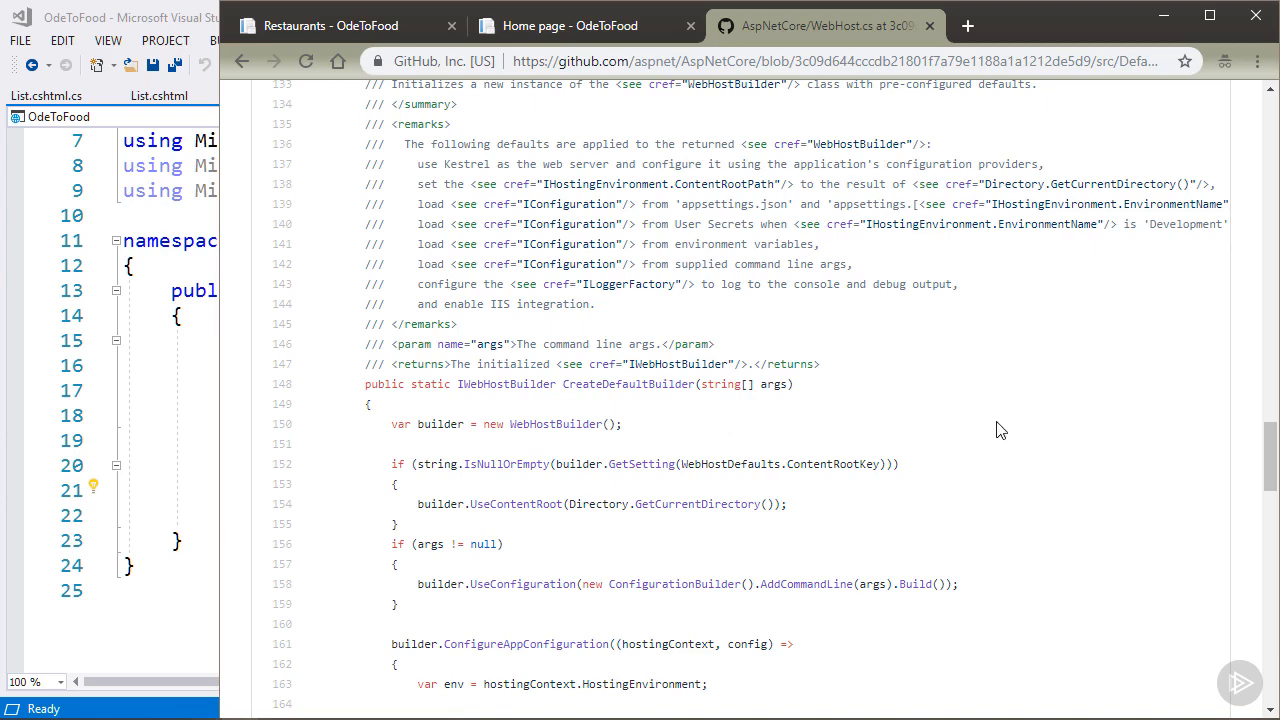
scroll(down, 3)
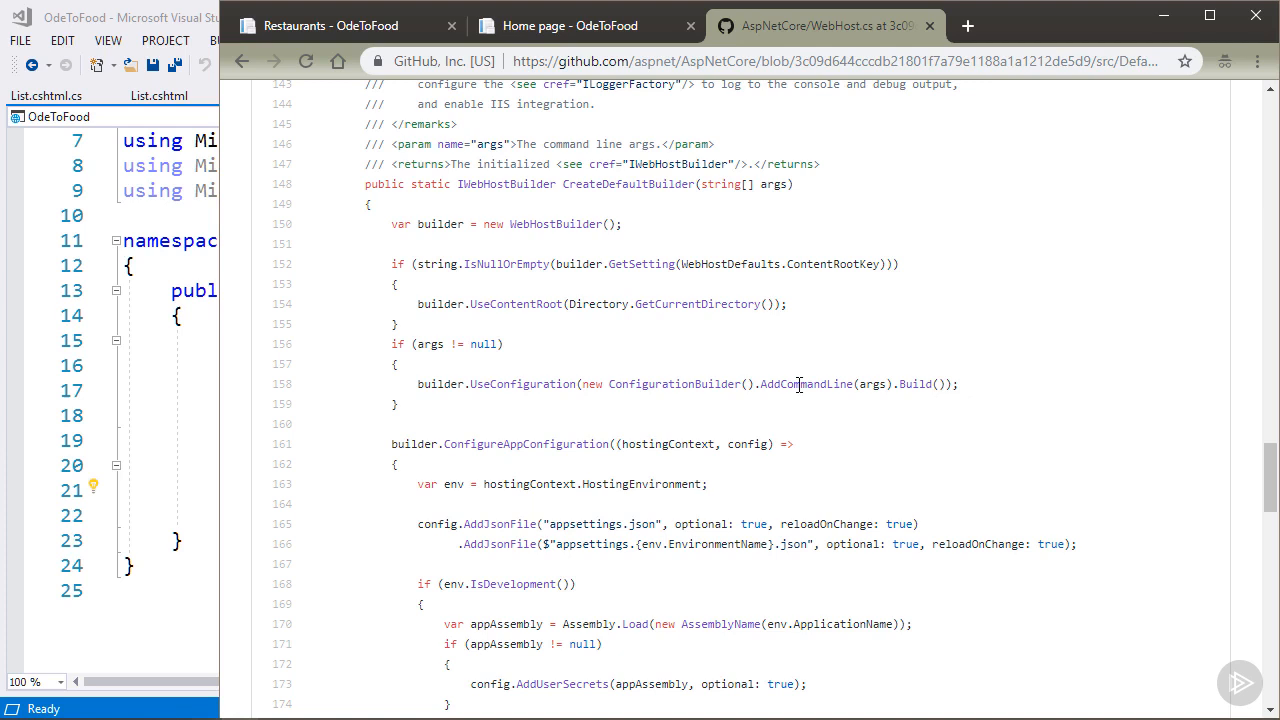
mouse_move(560, 509)
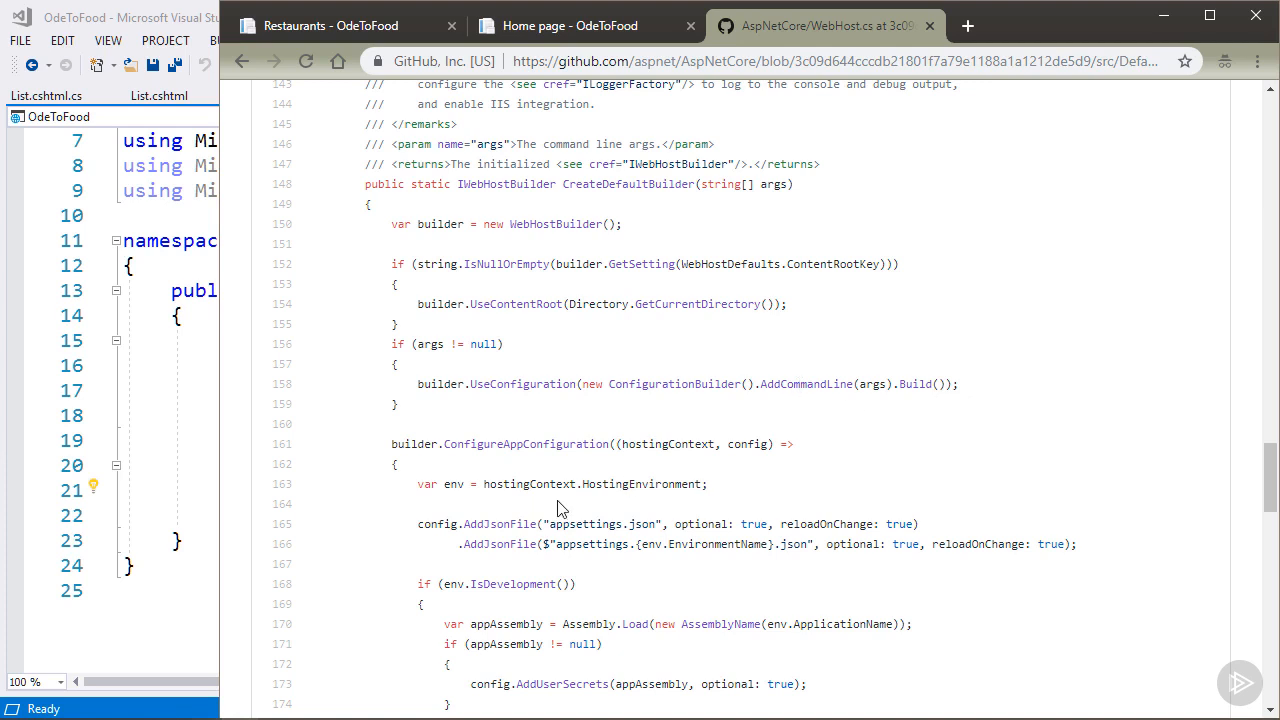
mouse_move(950, 450)
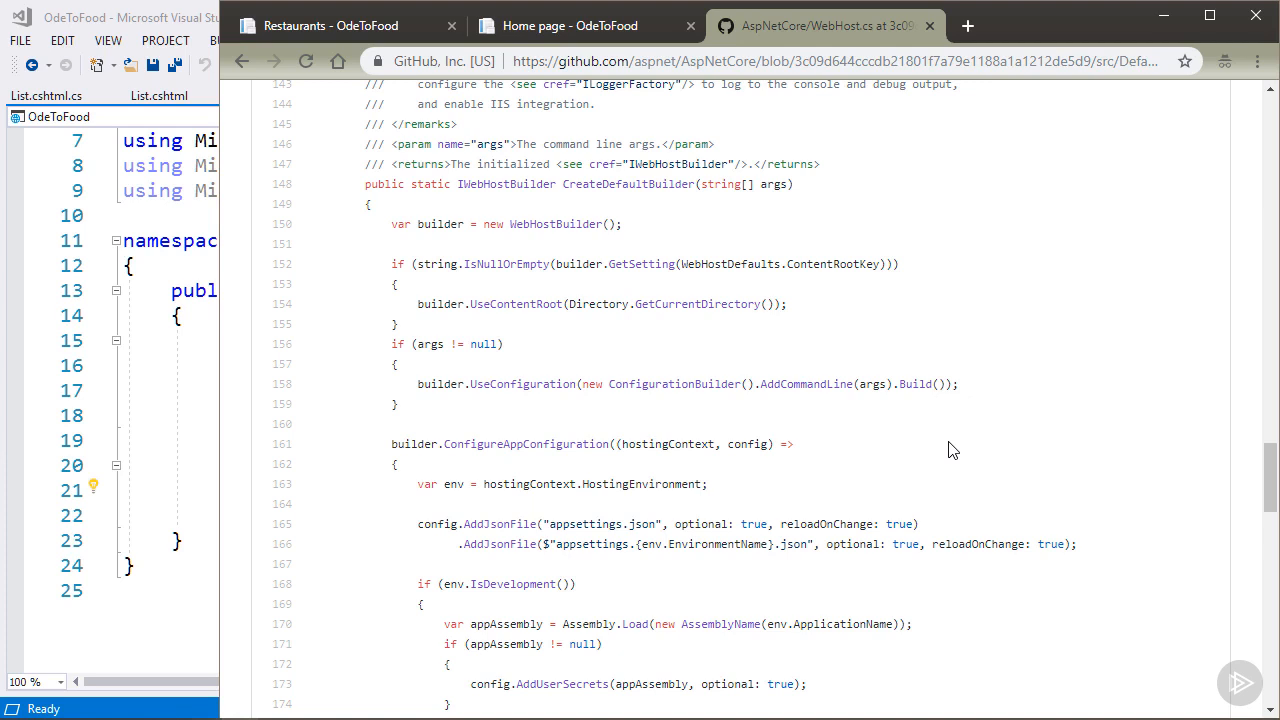
scroll(down, 3)
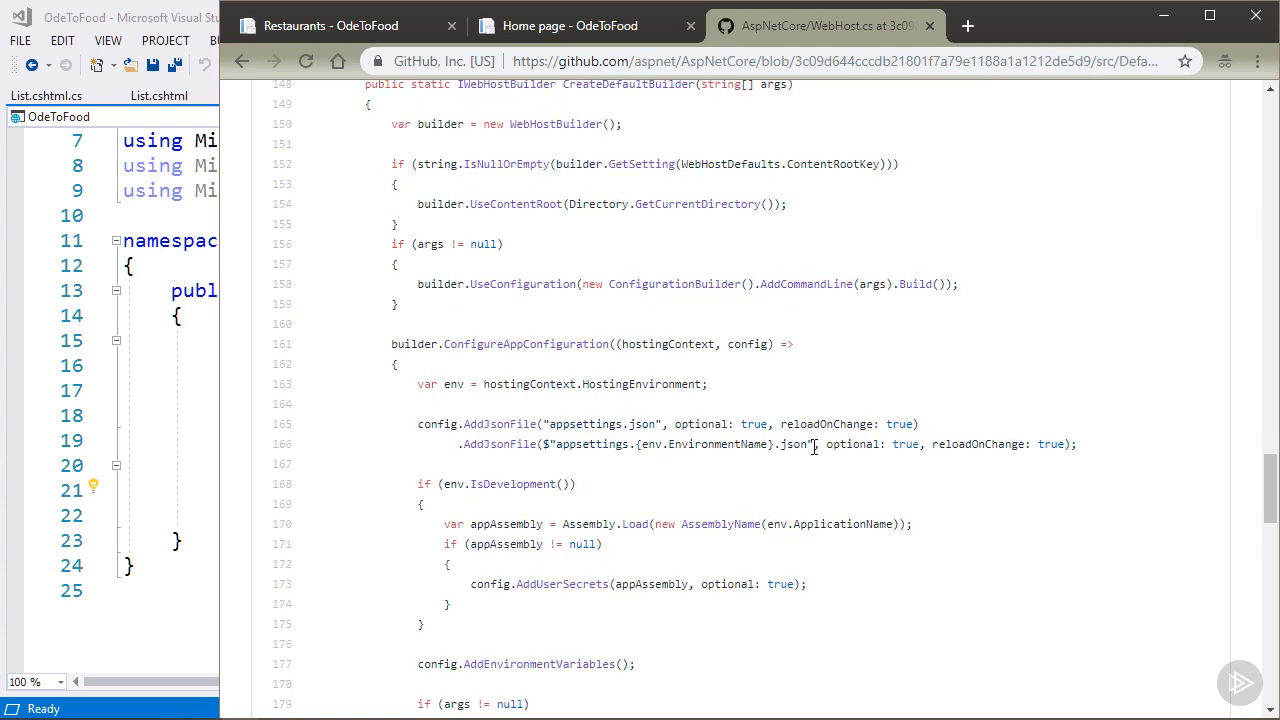
mouse_move(949, 469)
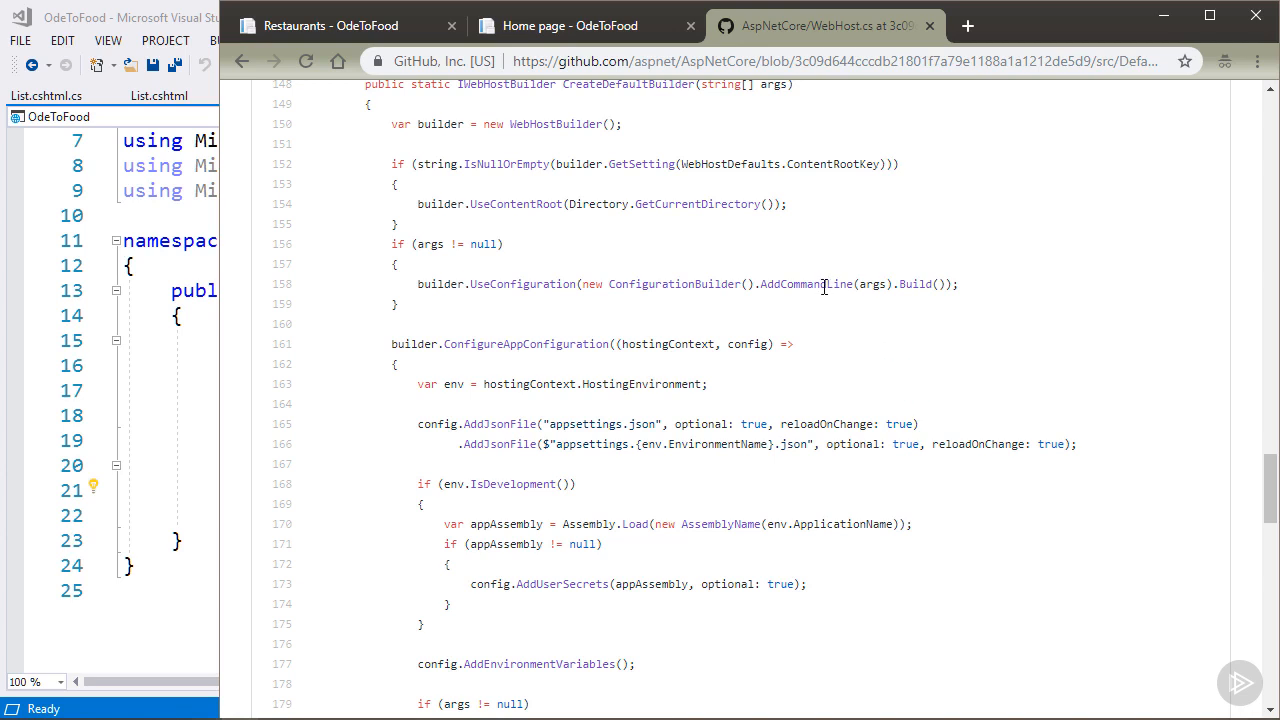
mouse_move(610, 430)
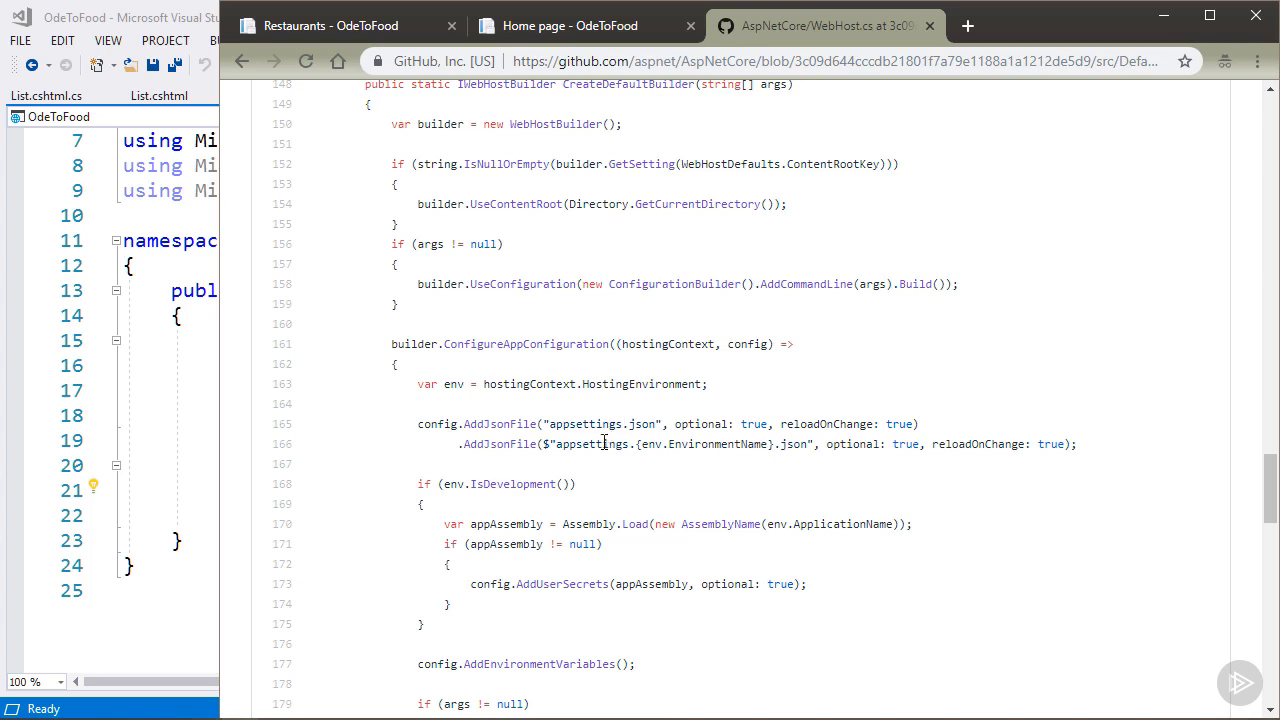
mouse_move(780, 446)
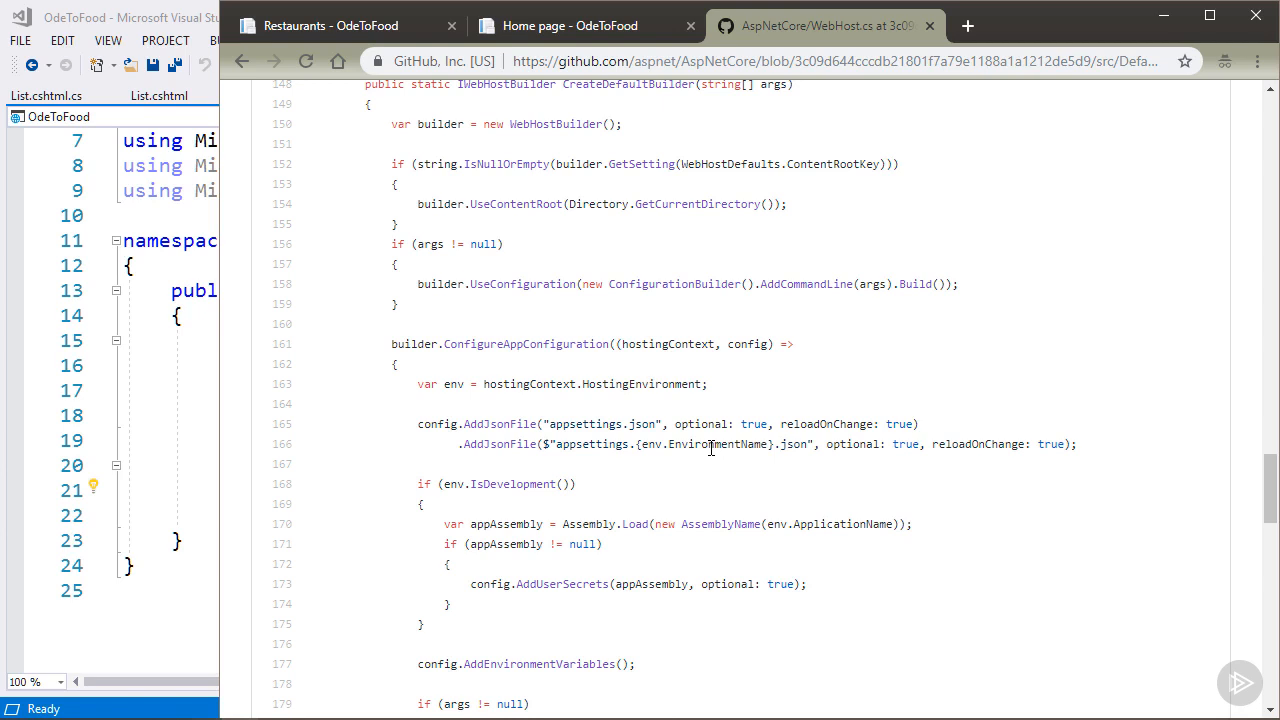
double_click(807, 284)
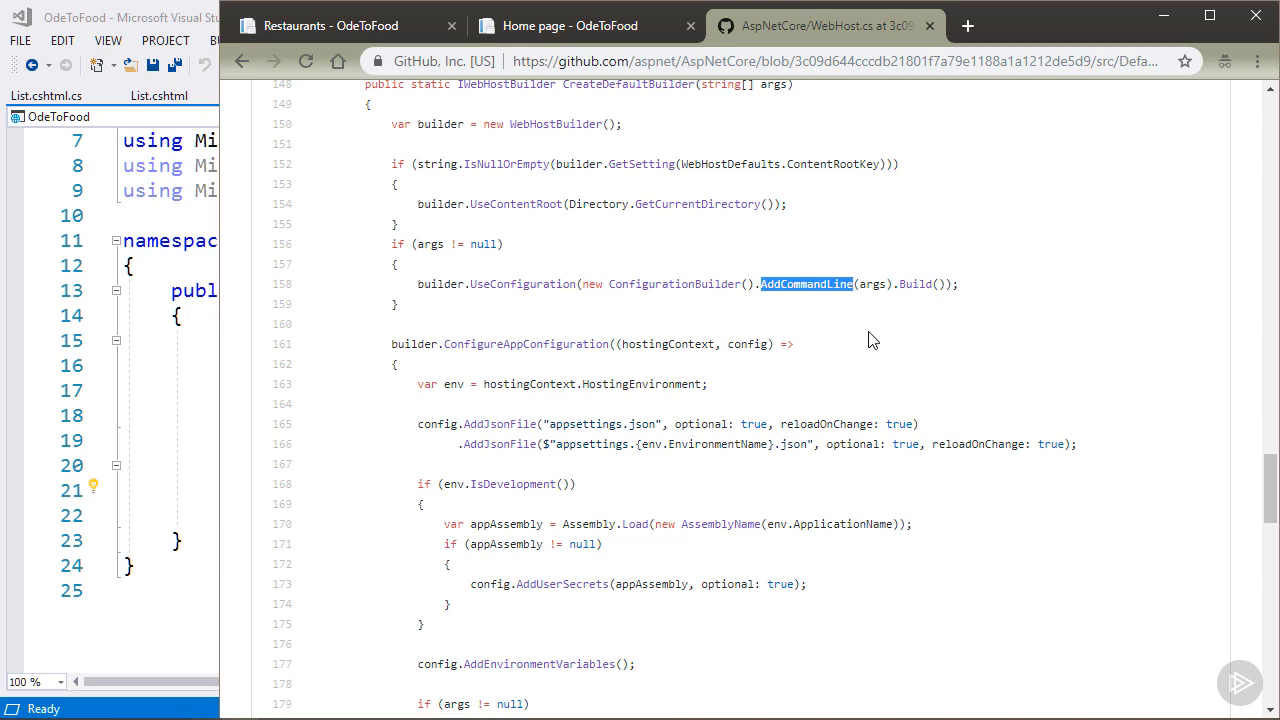
mouse_move(896, 355)
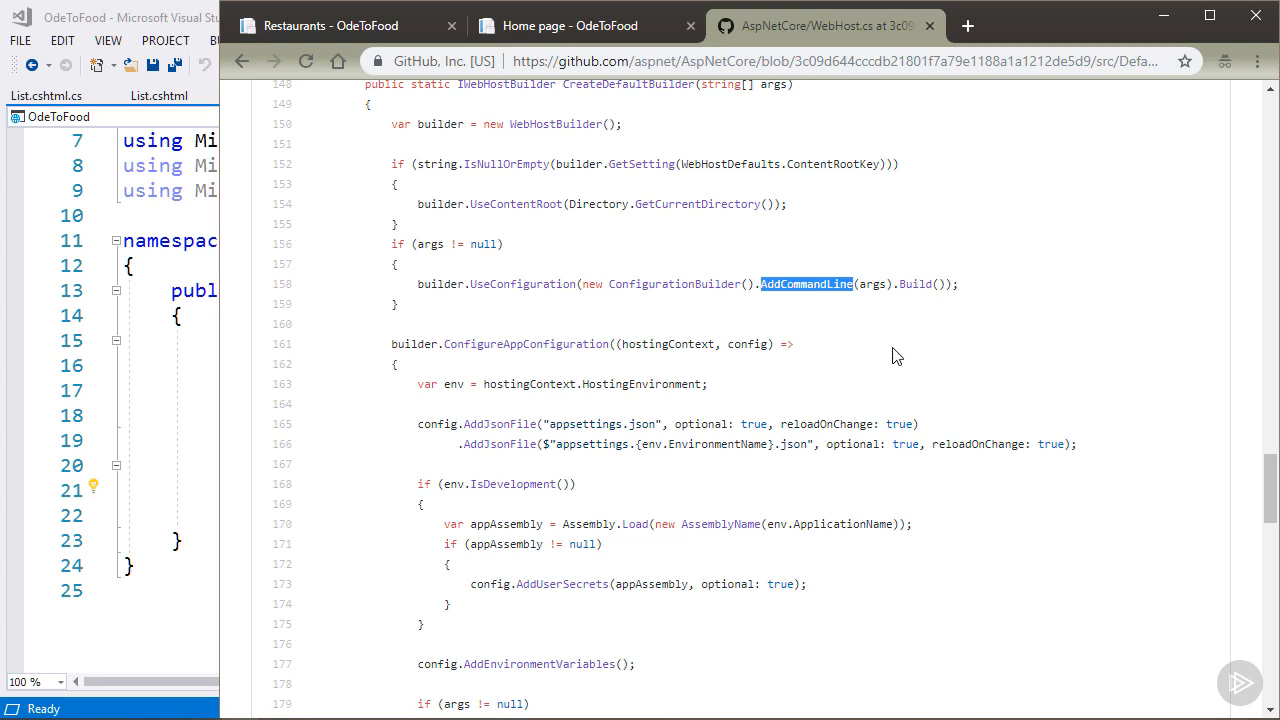
mouse_move(600, 426)
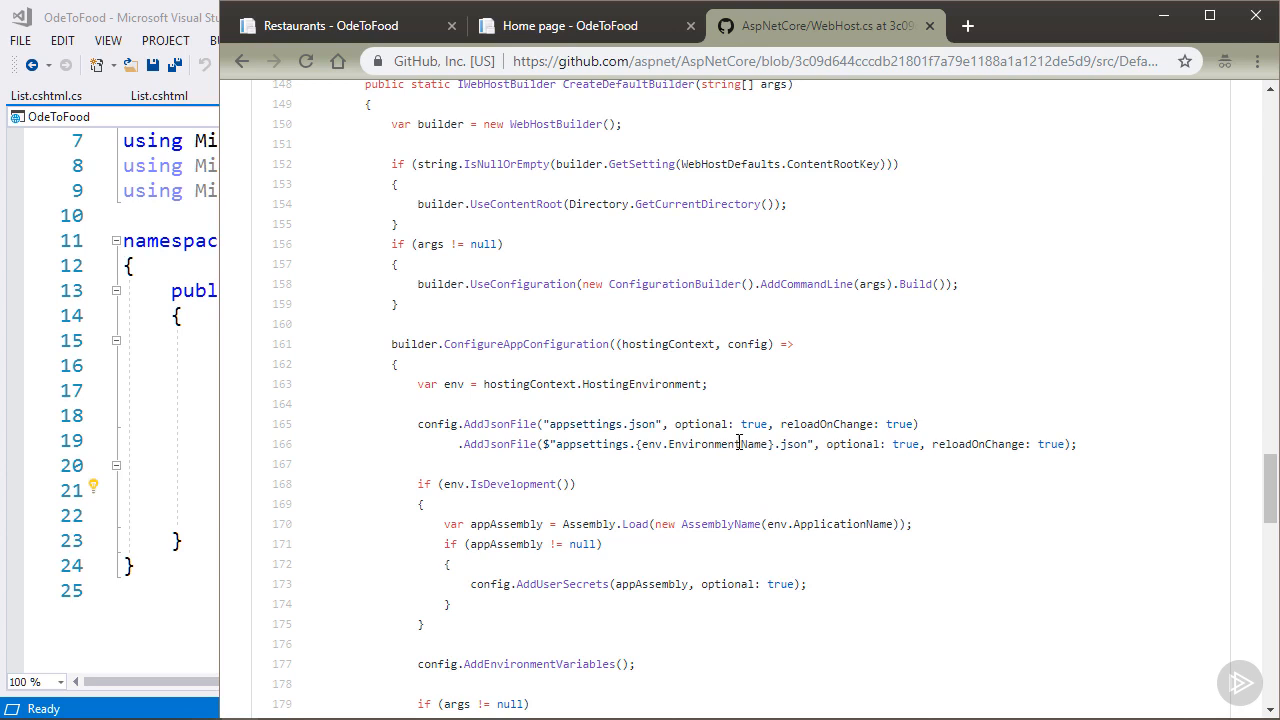
double_click(540, 563)
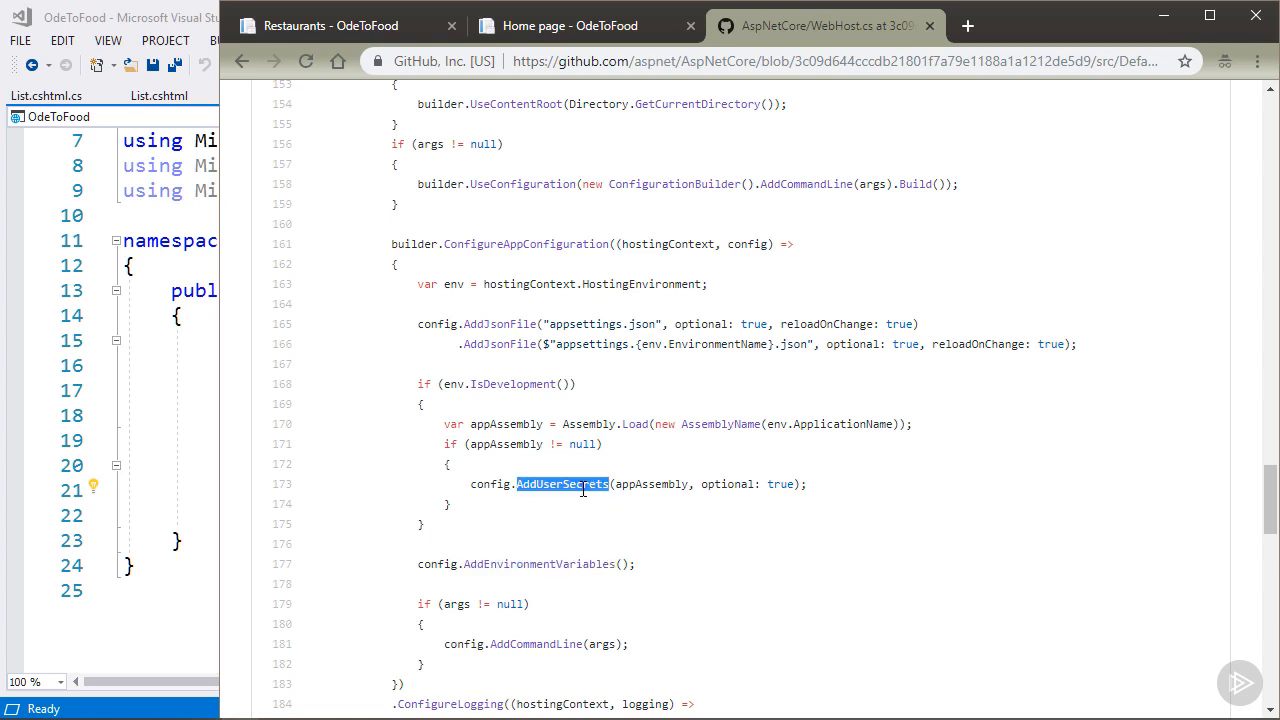
mouse_move(738, 538)
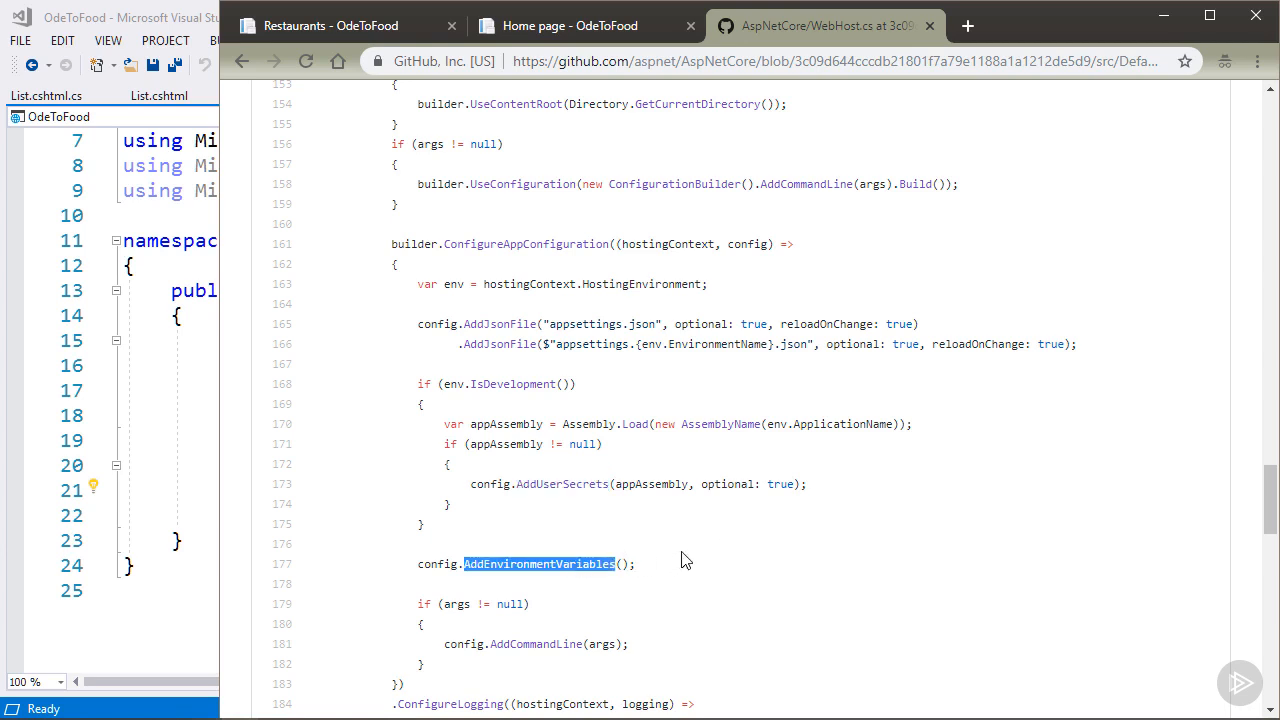
click(685, 558)
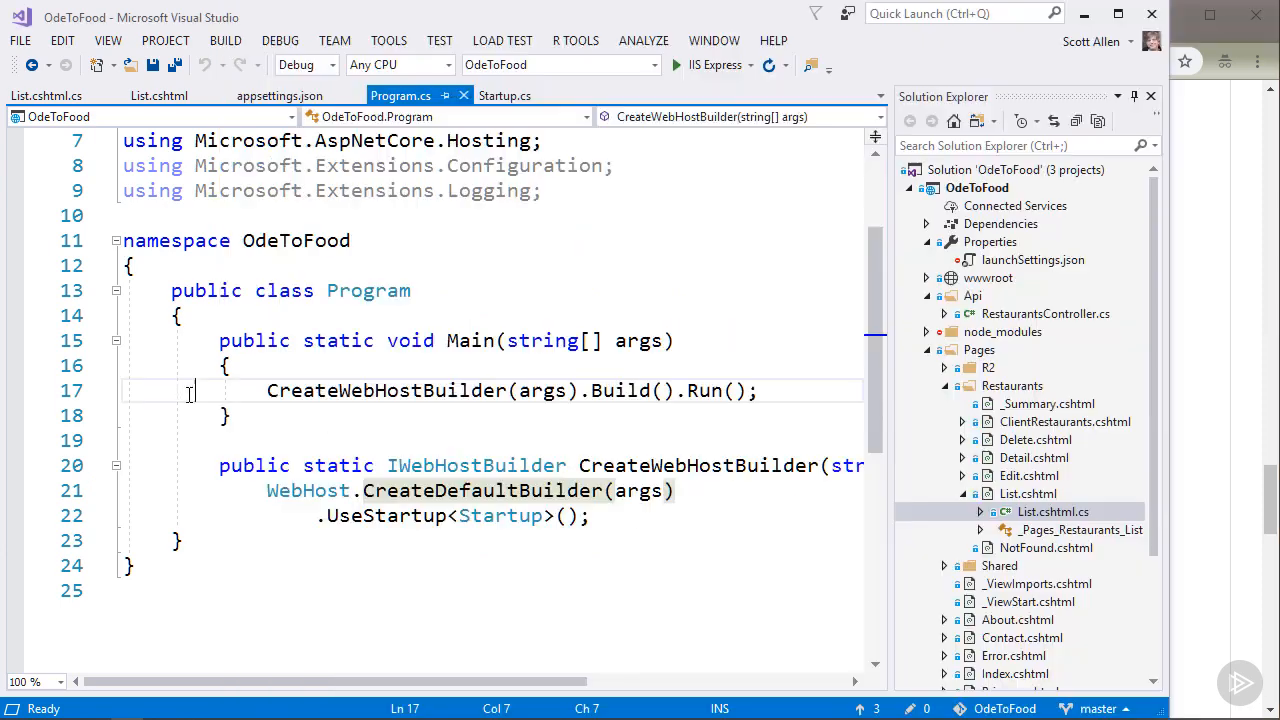
Go from Program.cs to List.cshtml.cs, where OnGet reads Message from config.
click(279, 95)
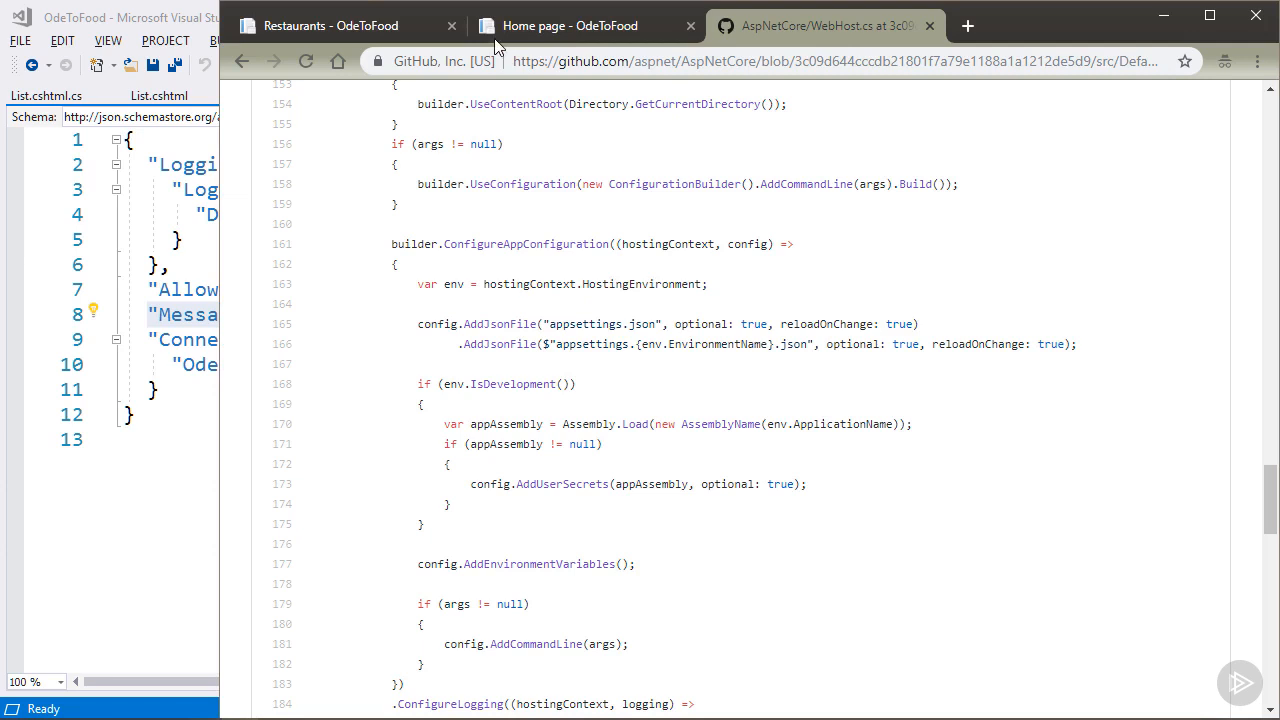
click(340, 25)
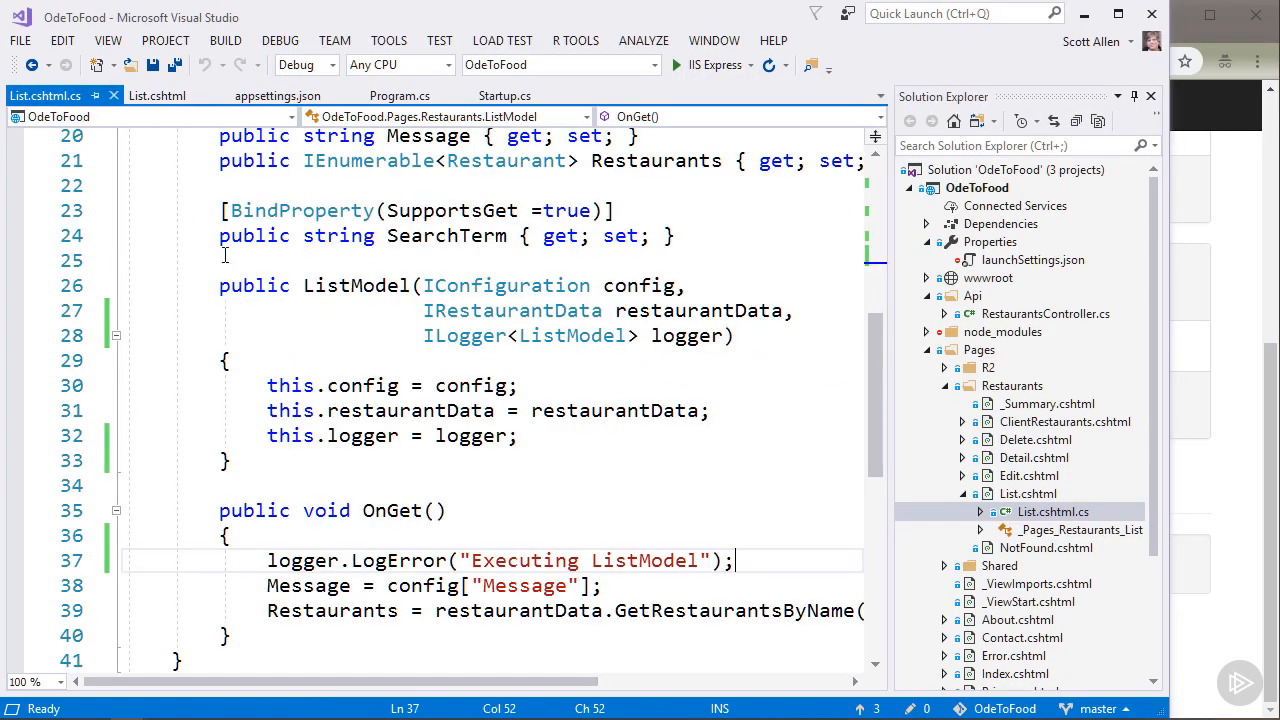
double_click(300, 560)
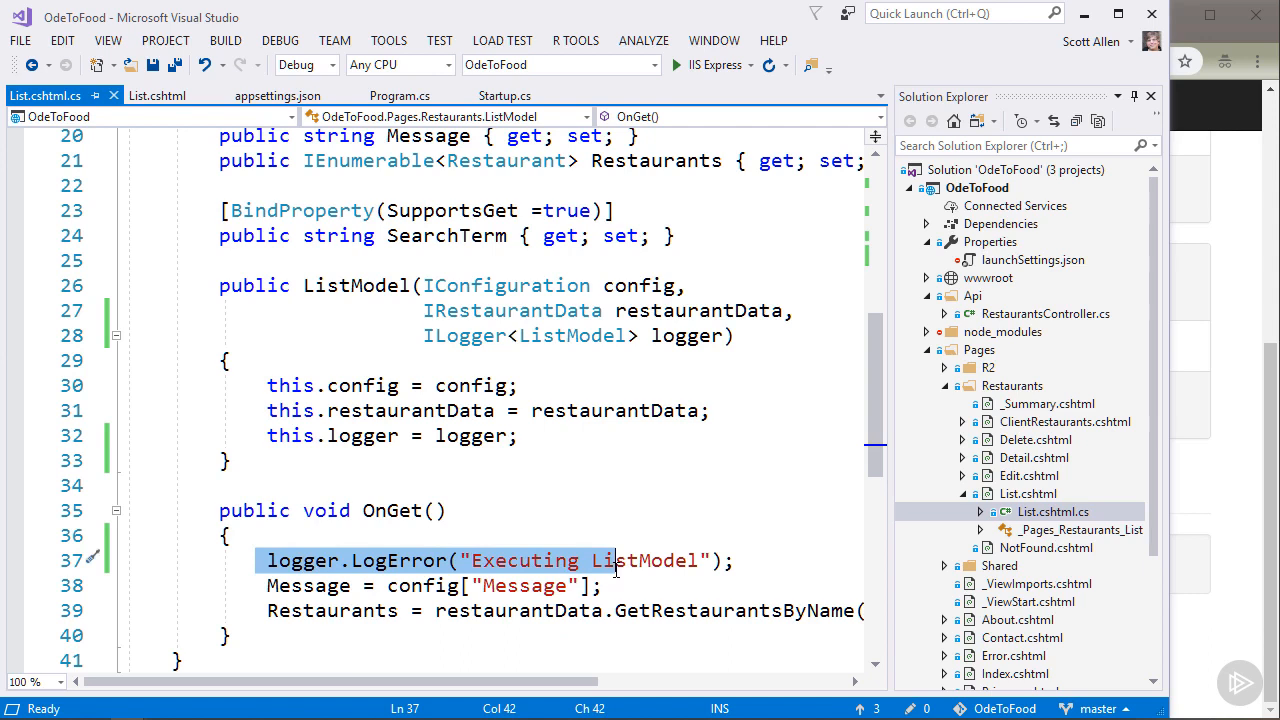
double_click(506, 285)
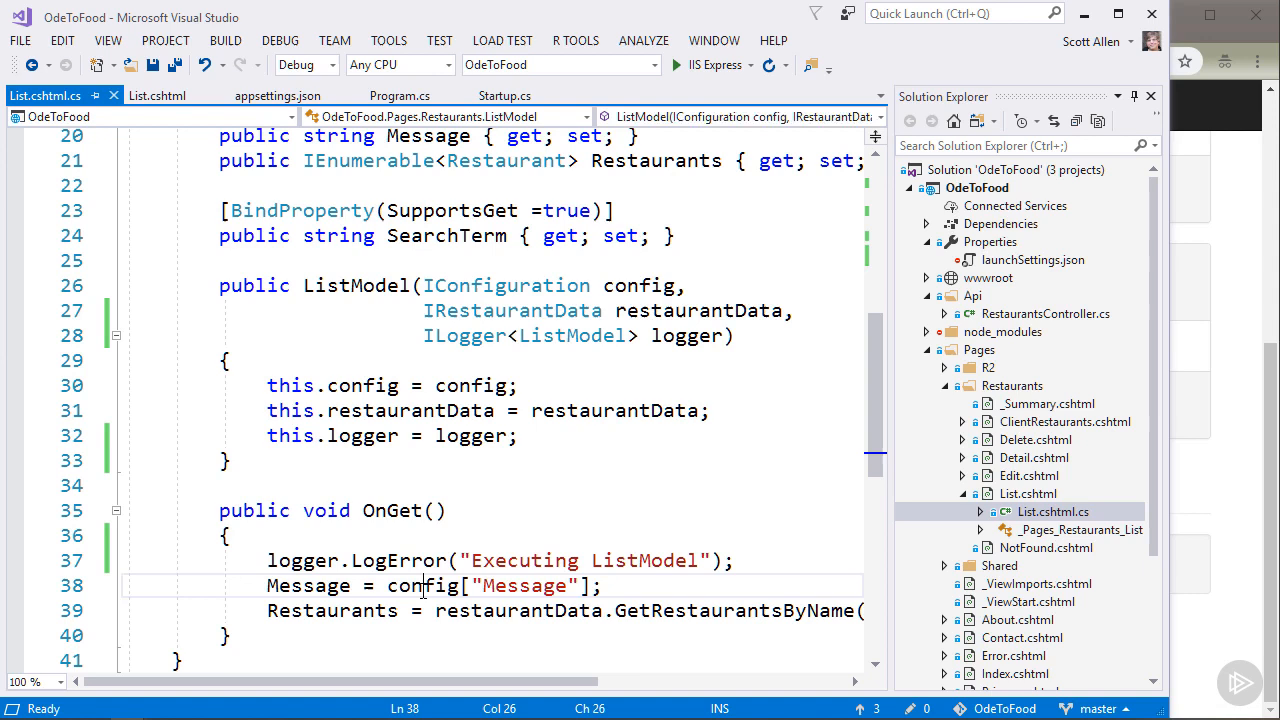
double_click(522, 585)
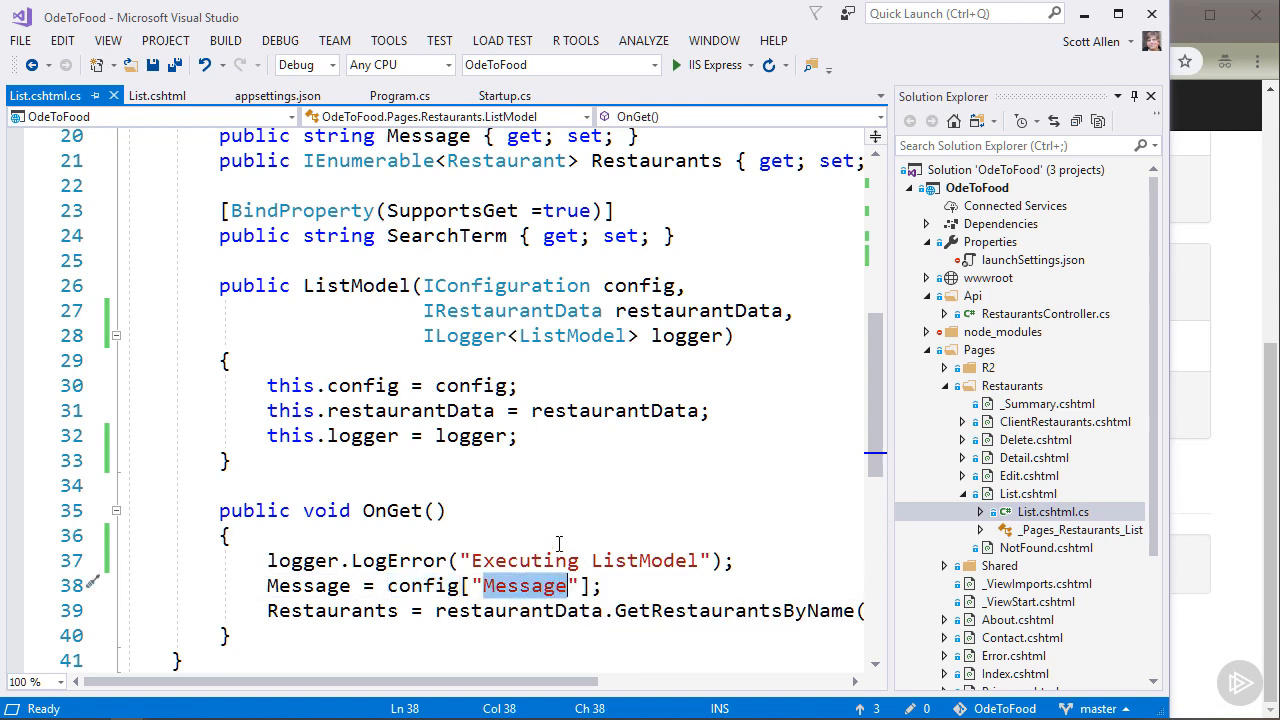
mouse_move(509, 474)
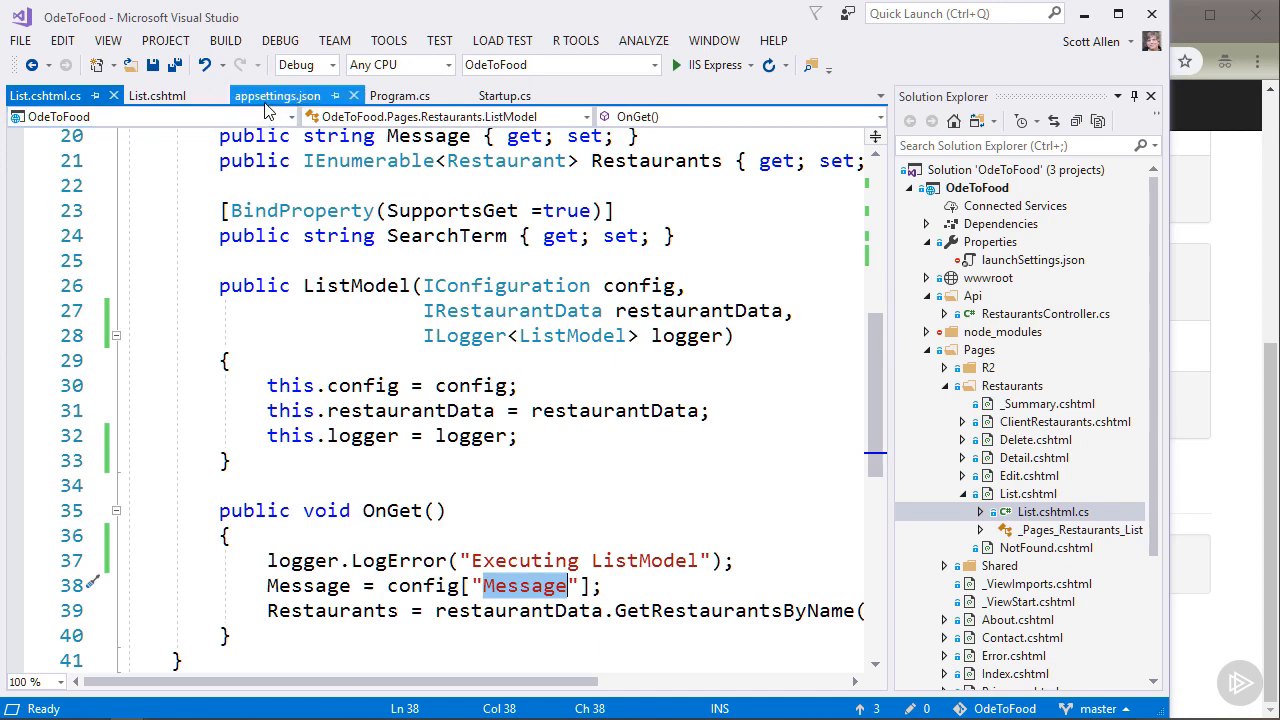
View appsettings.json's "Hello from appsettings!" Message and its nested Development file.
click(277, 95)
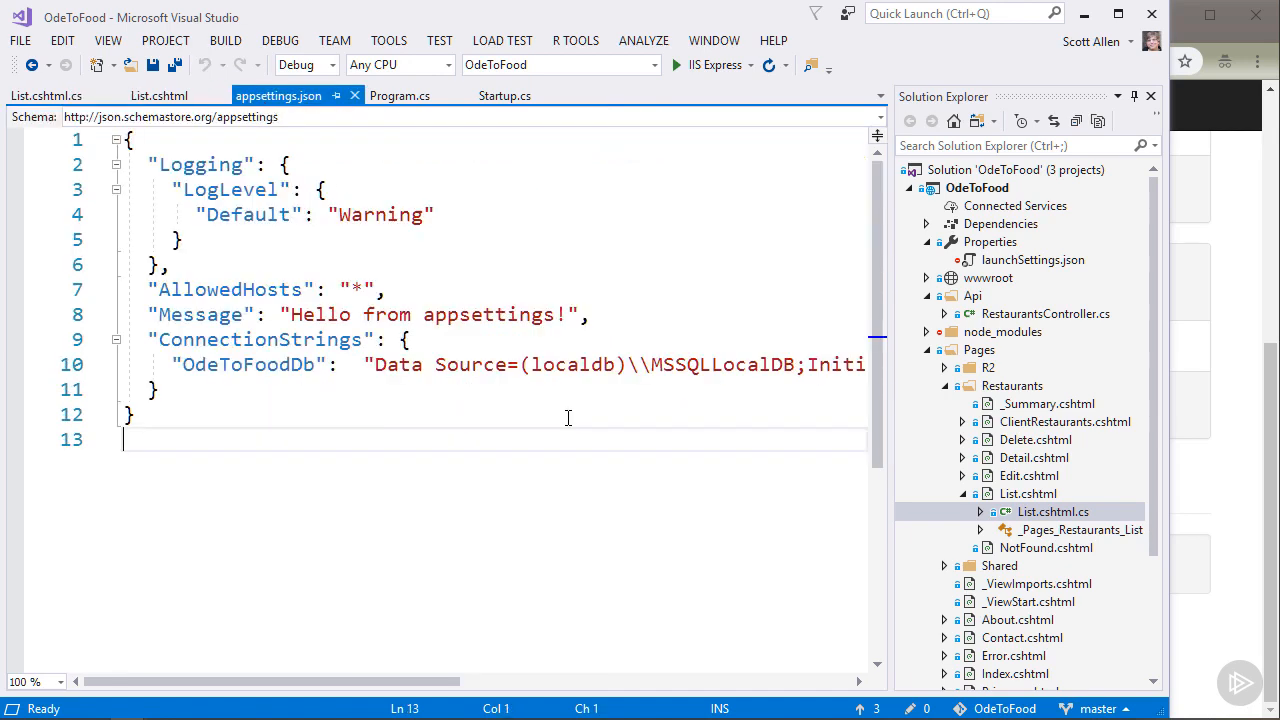
mouse_move(523, 427)
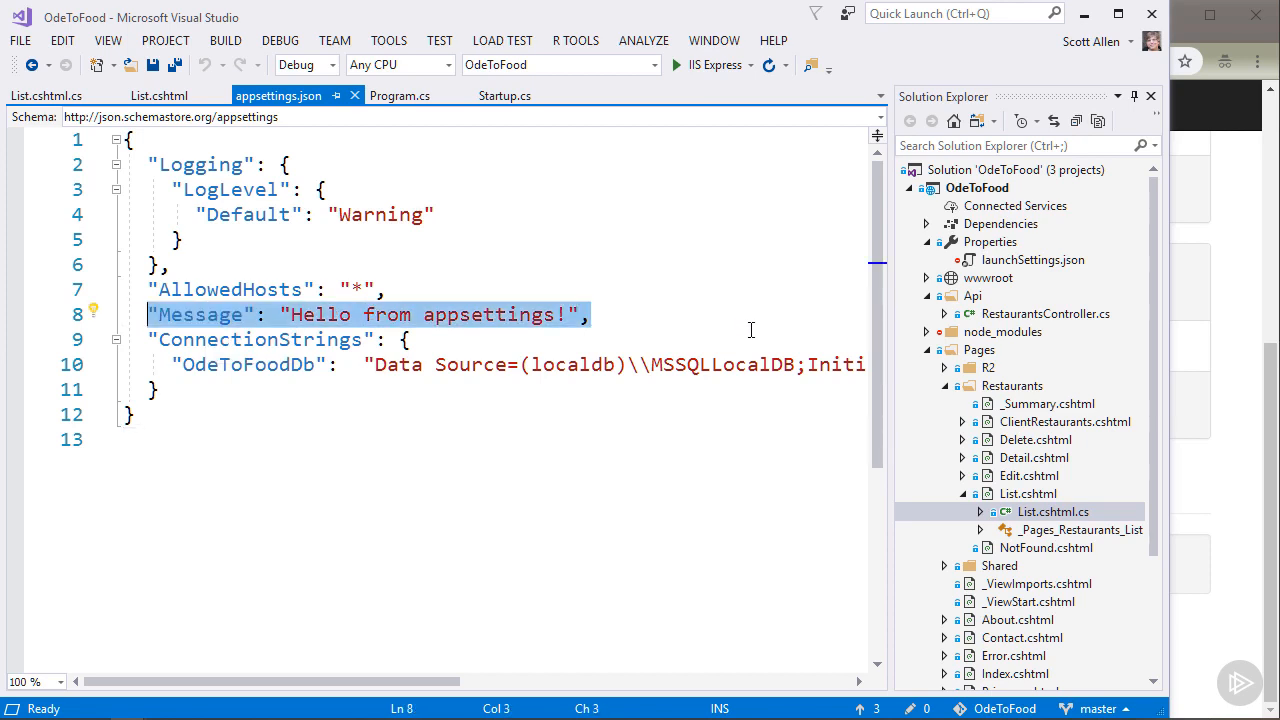
scroll(down, 3)
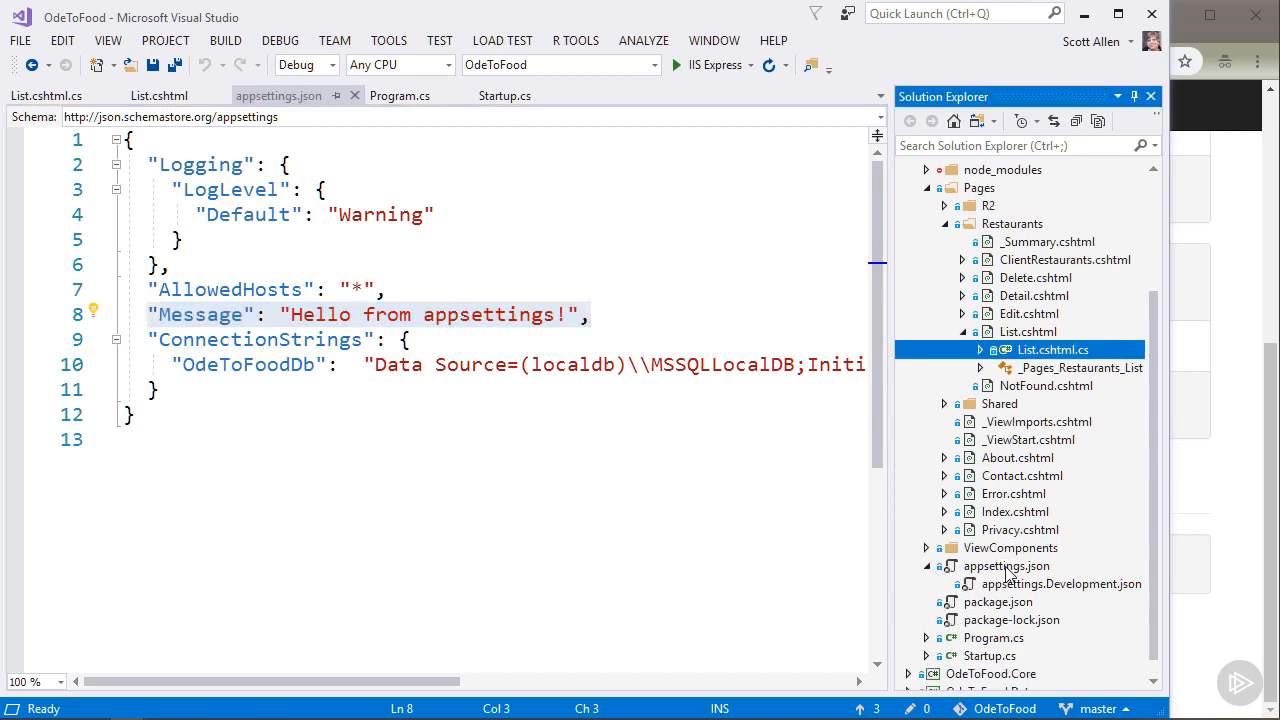
mouse_move(1088, 590)
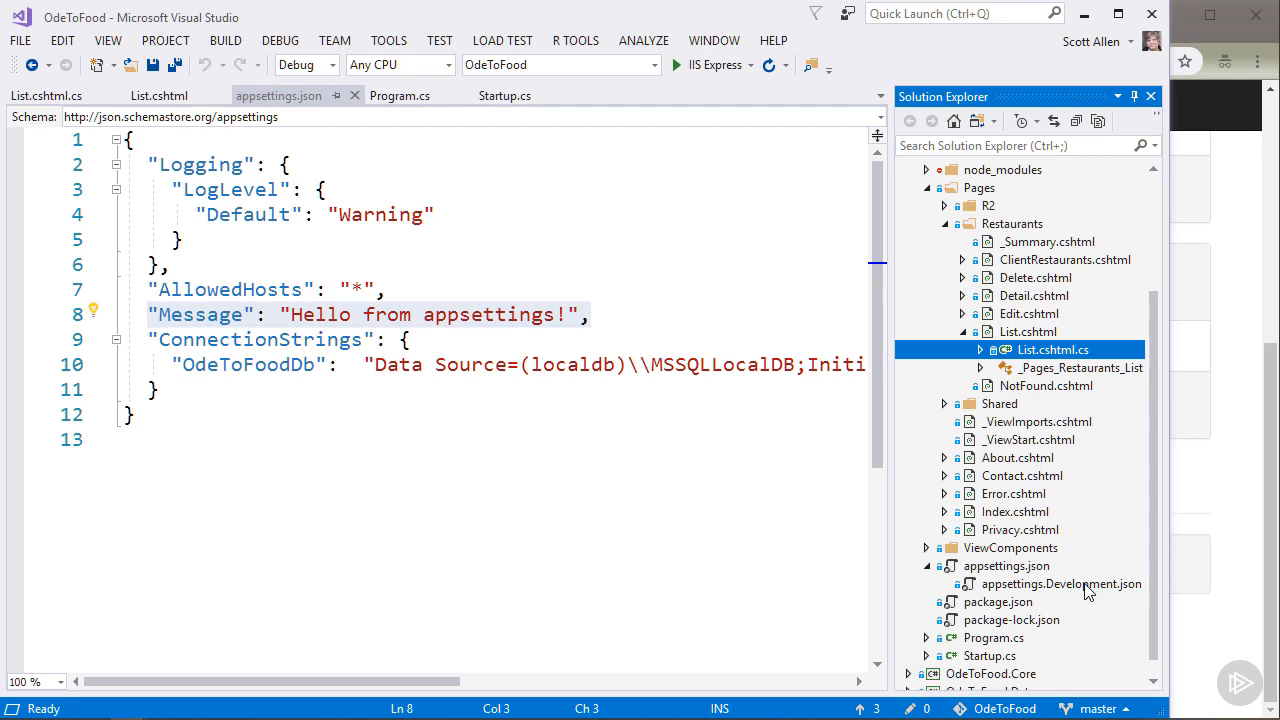
Open appsettings.Development.json and place the cursor after the Logging section.
click(1061, 583)
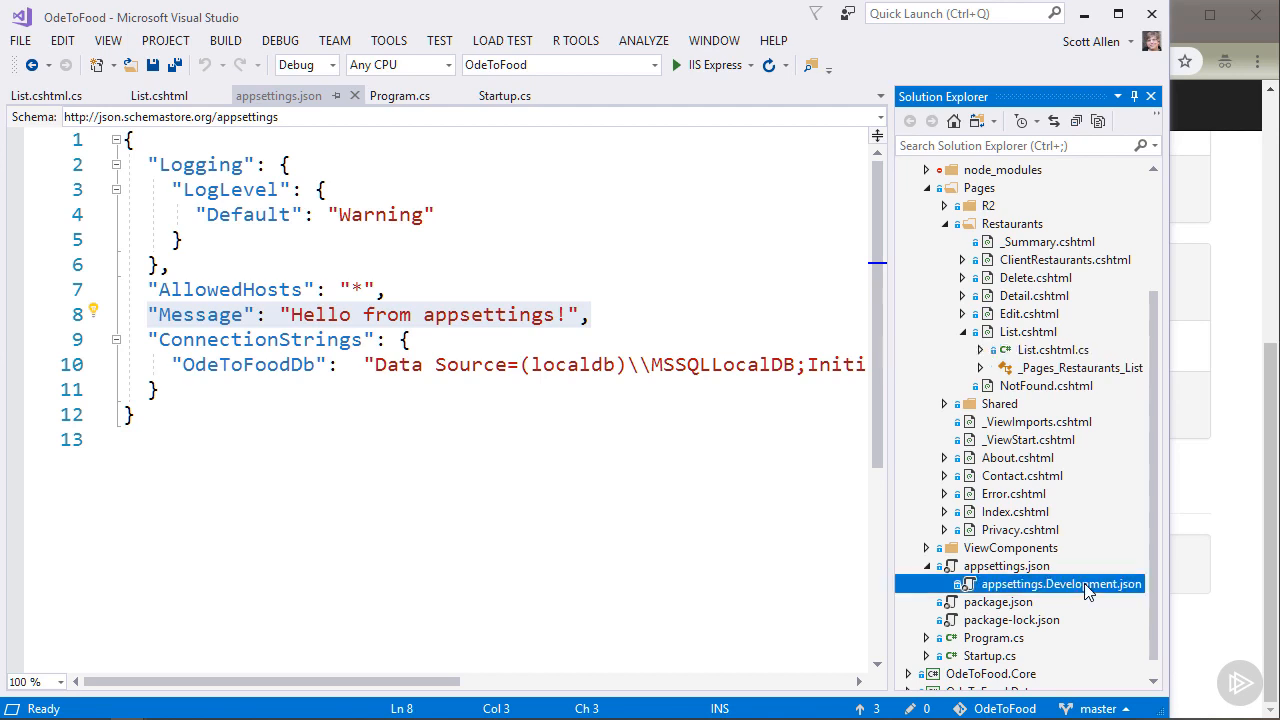
double_click(1061, 583)
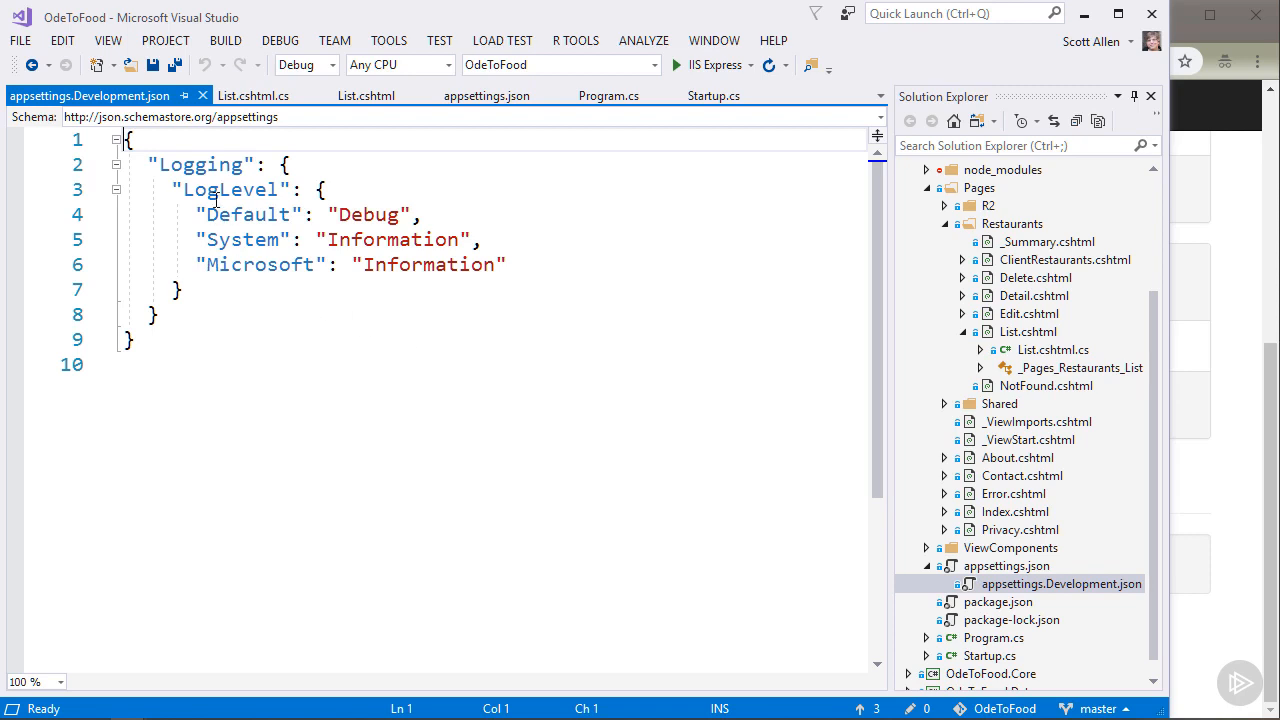
click(320, 364)
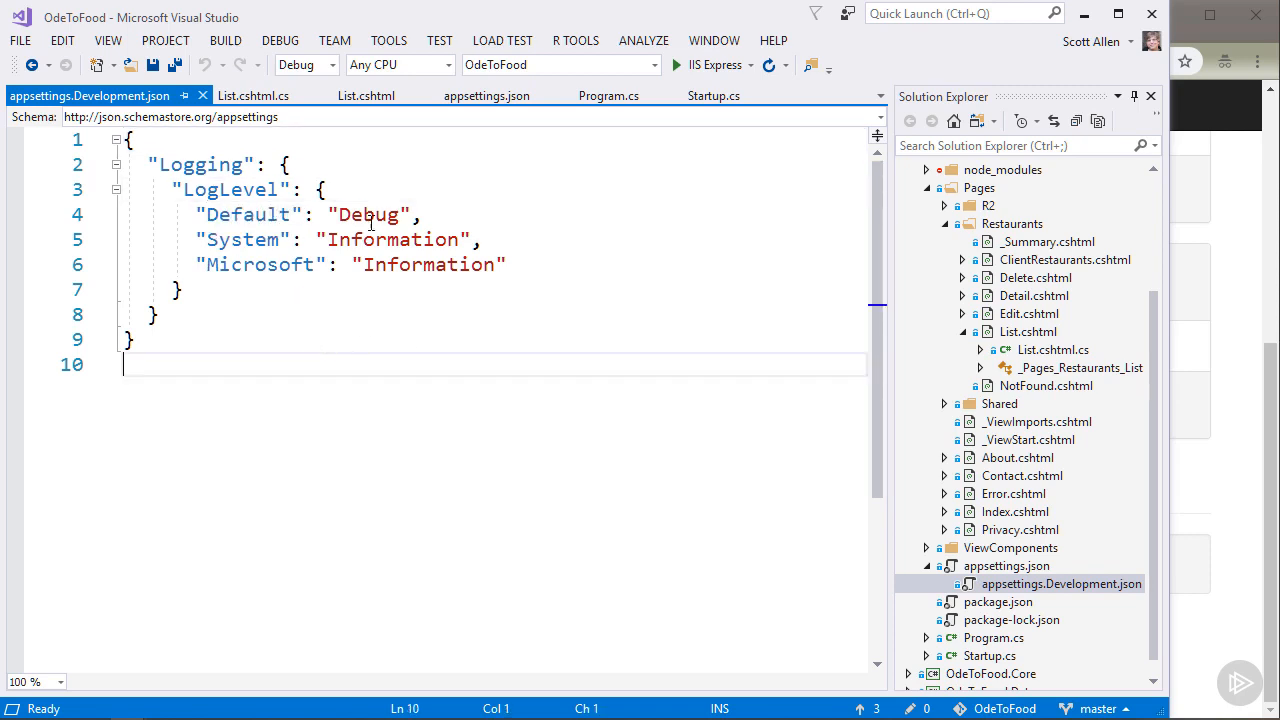
click(378, 214)
text(,)
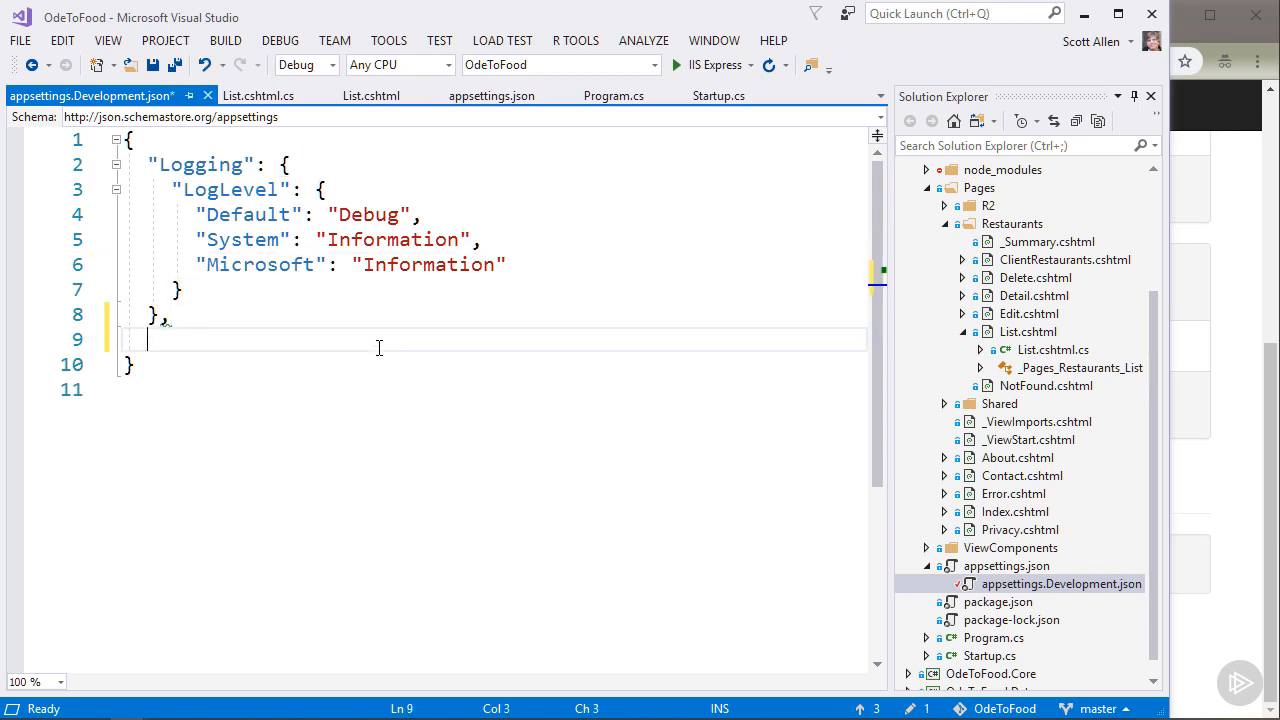
Add "Message": "Hello from Development!!" to appsettings.Development.json and save.
text("Message": "Hello from appsettings!")
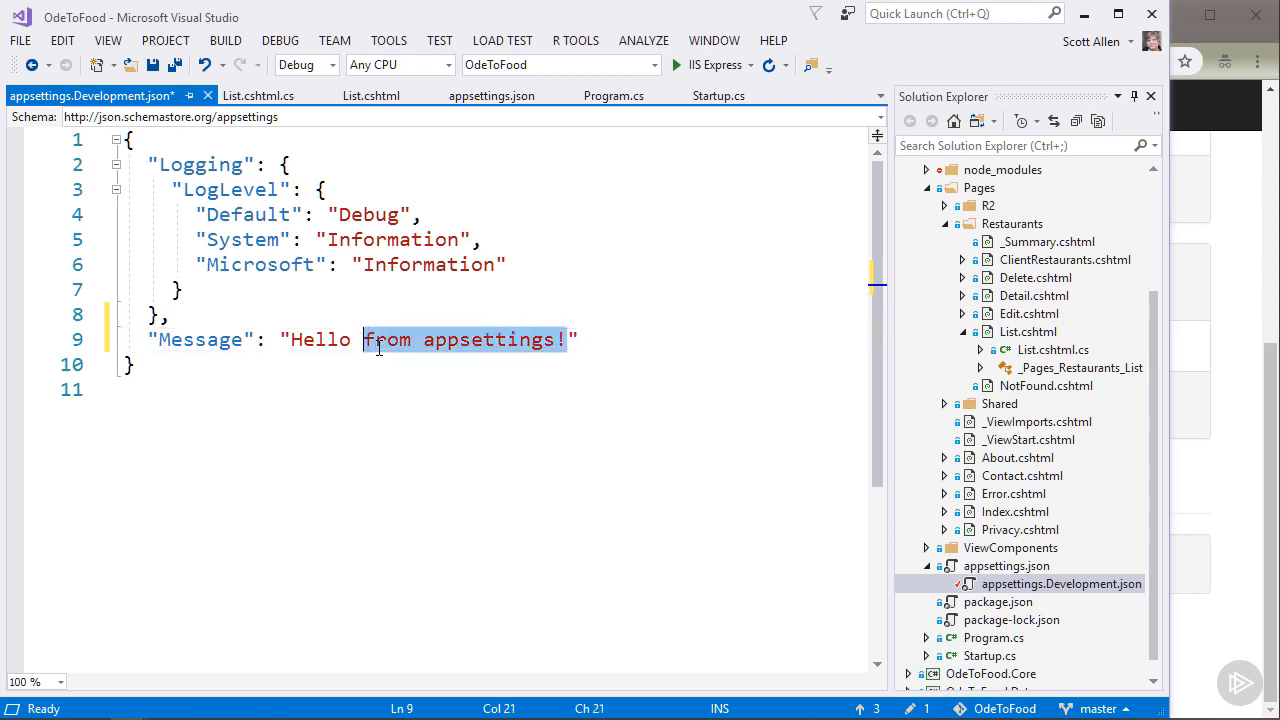
key(Delete)
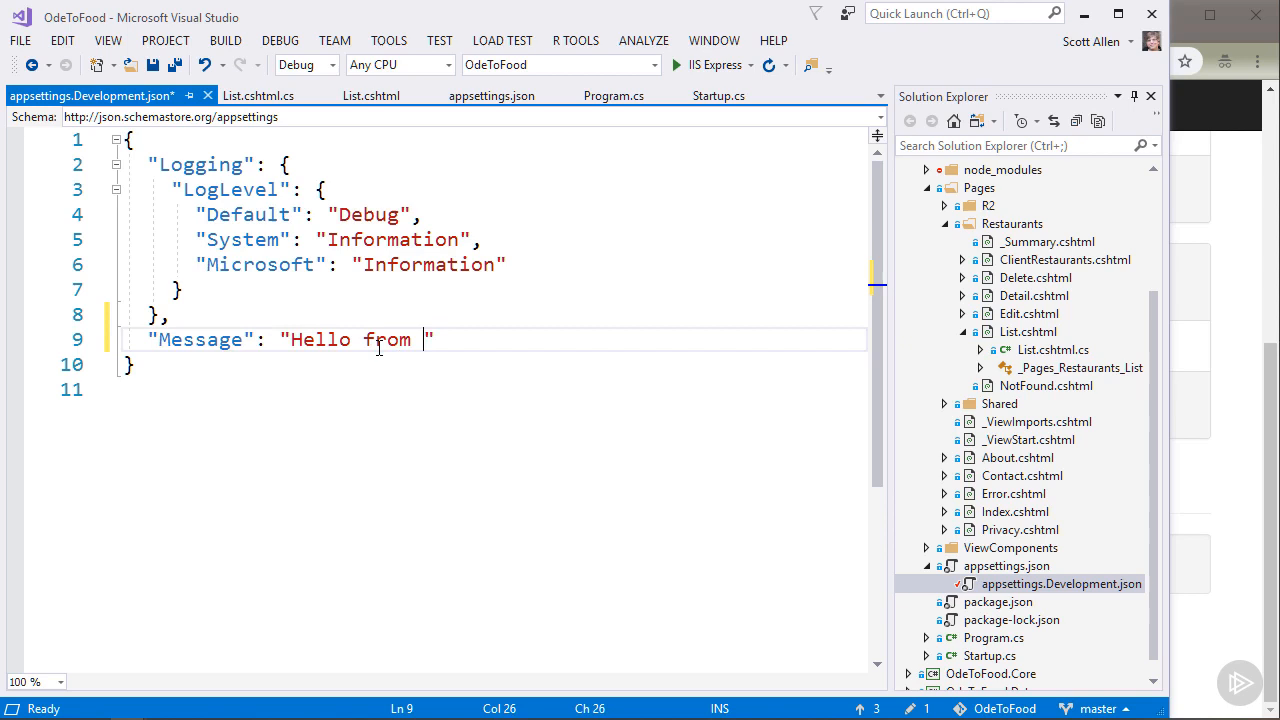
text(Development!!)
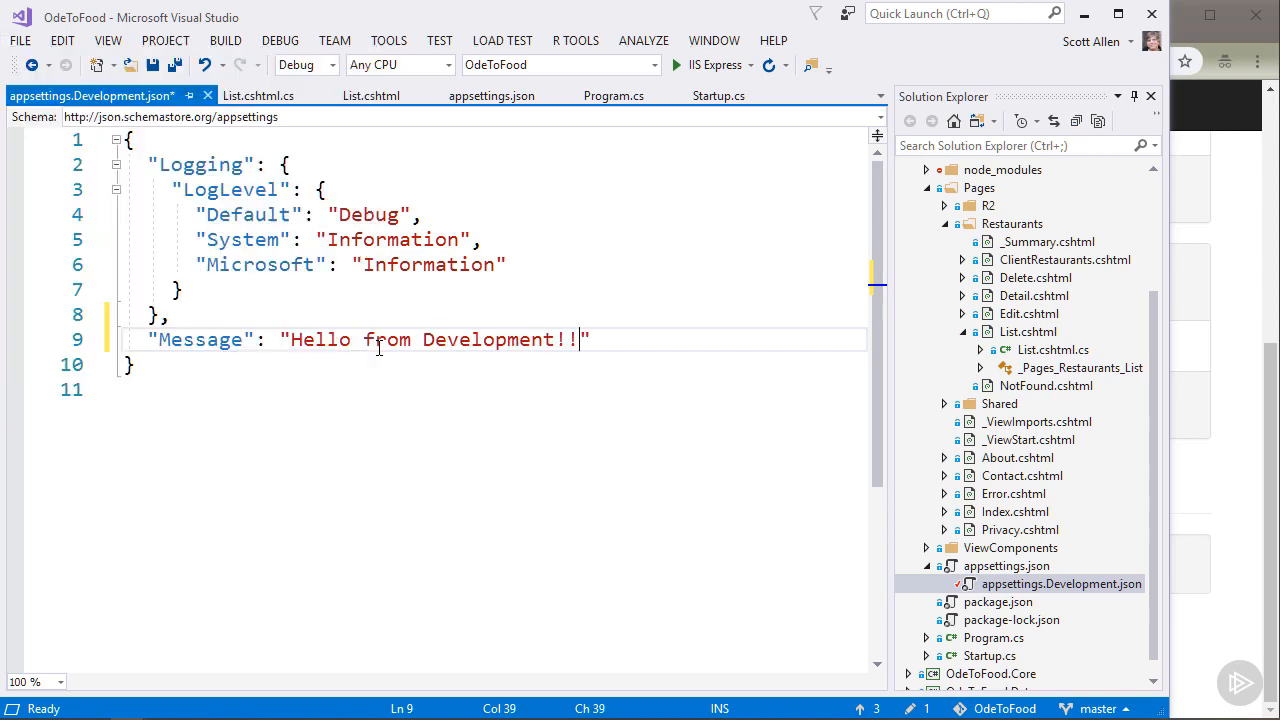
key(ctrl+s)
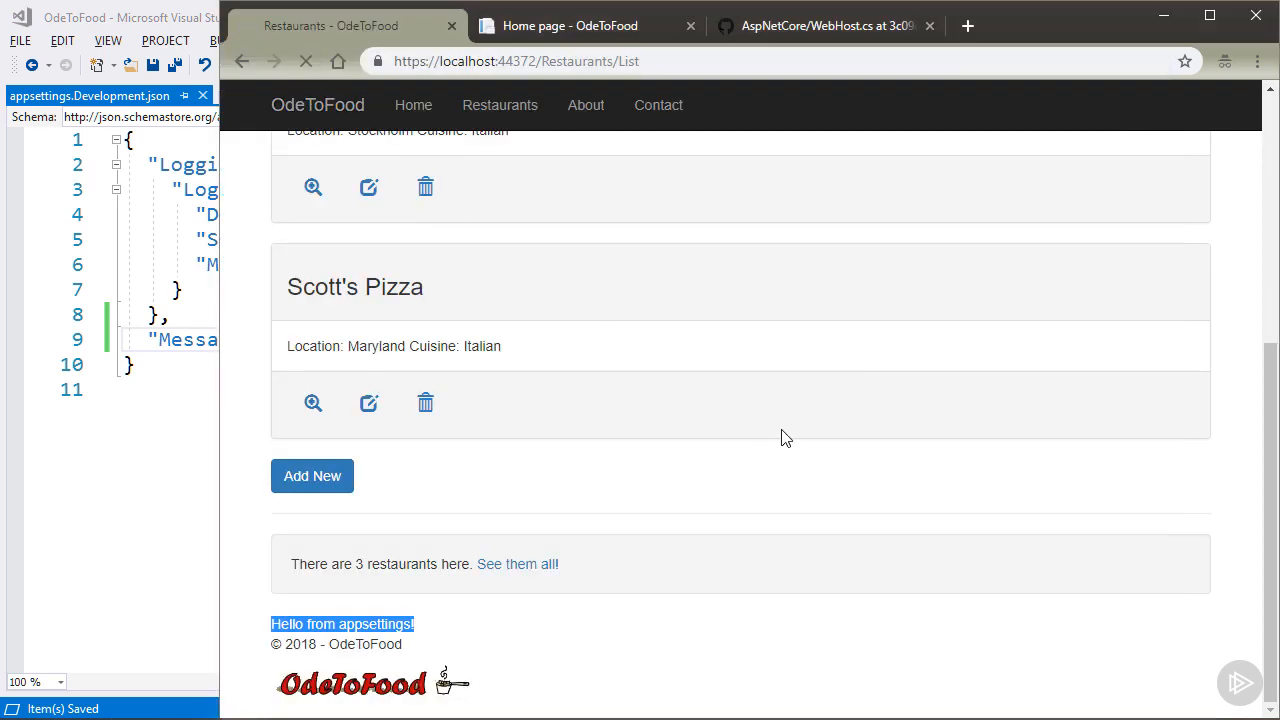
Refresh the restaurant list to show "Hello from Development!!", then return to WebHost.cs.
click(306, 61)
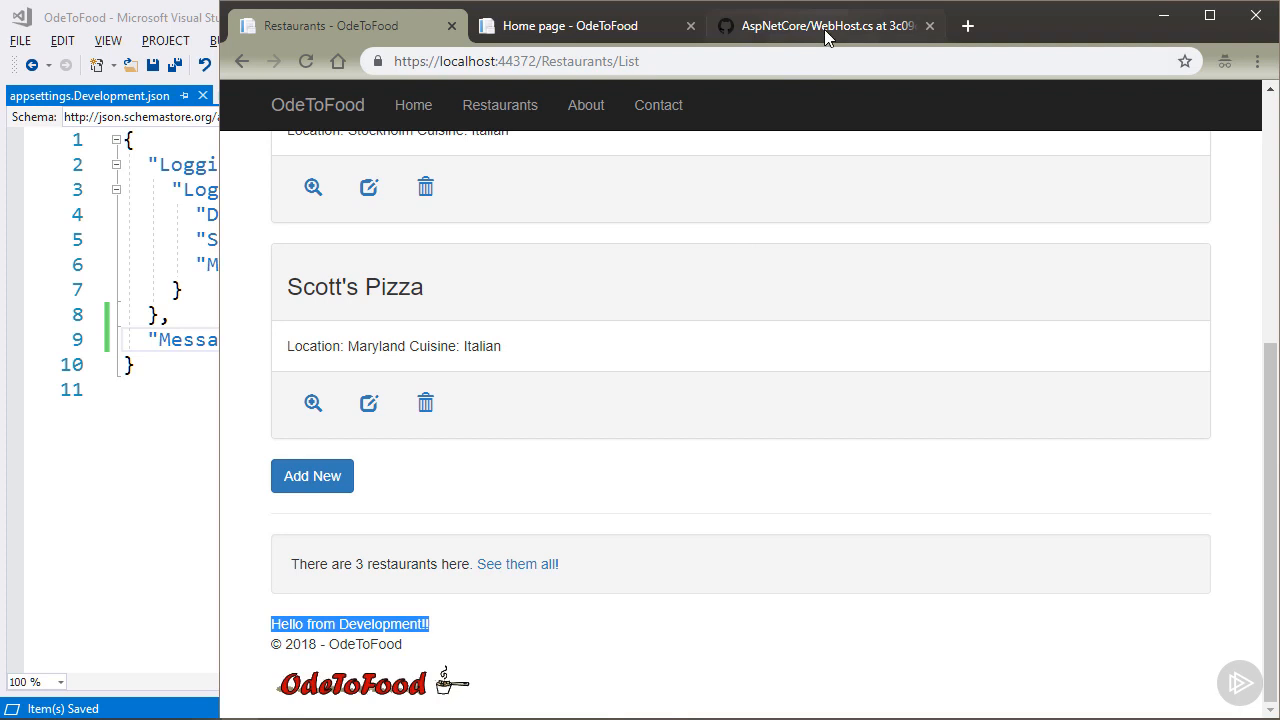
click(820, 25)
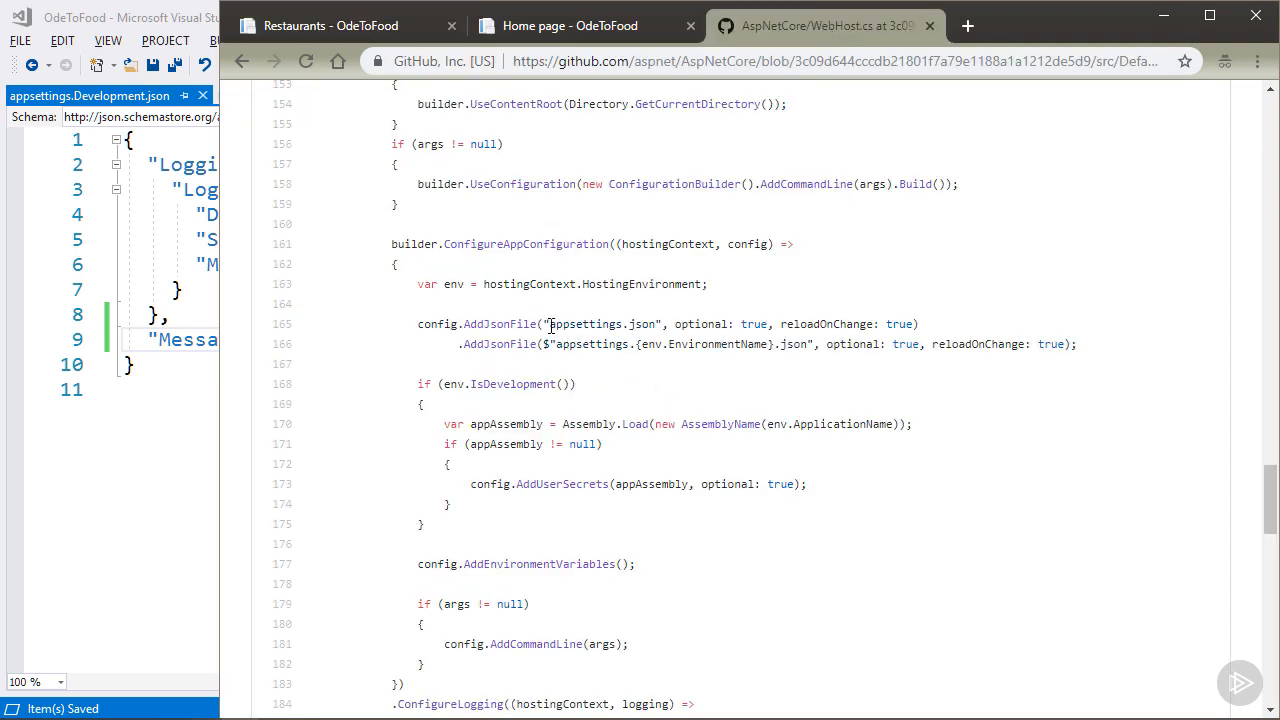
double_click(601, 324)
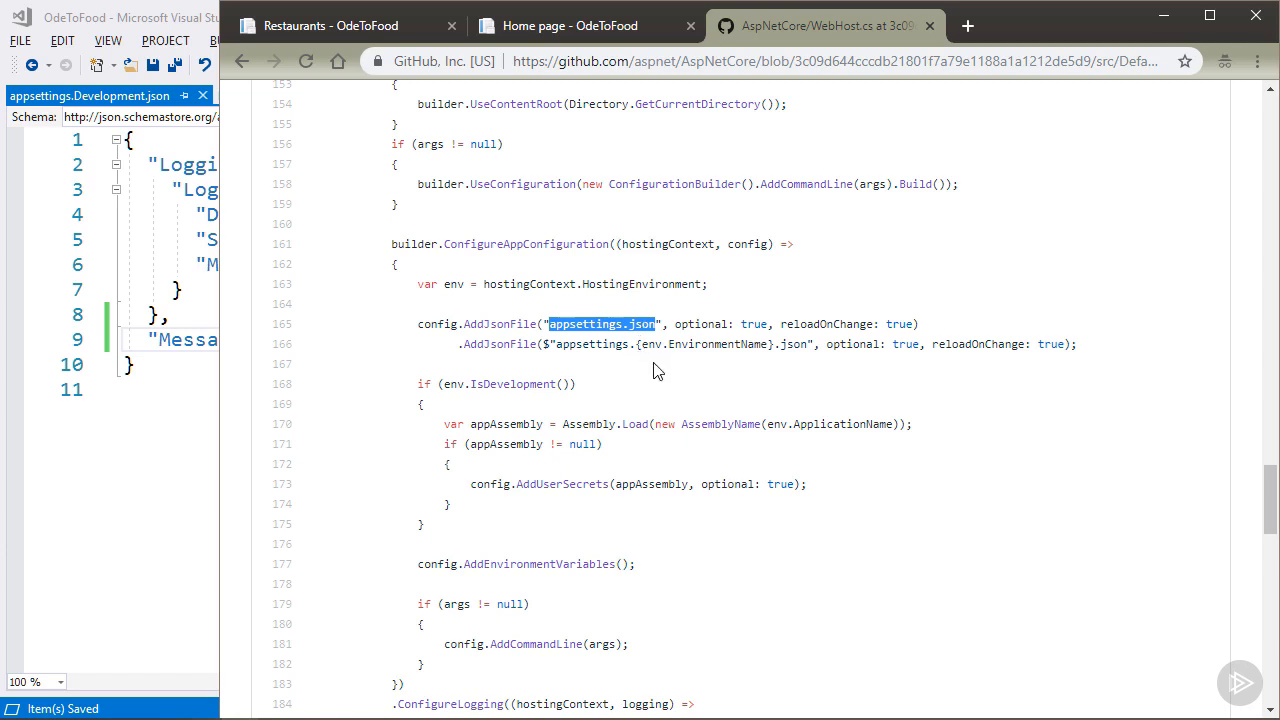
click(637, 344)
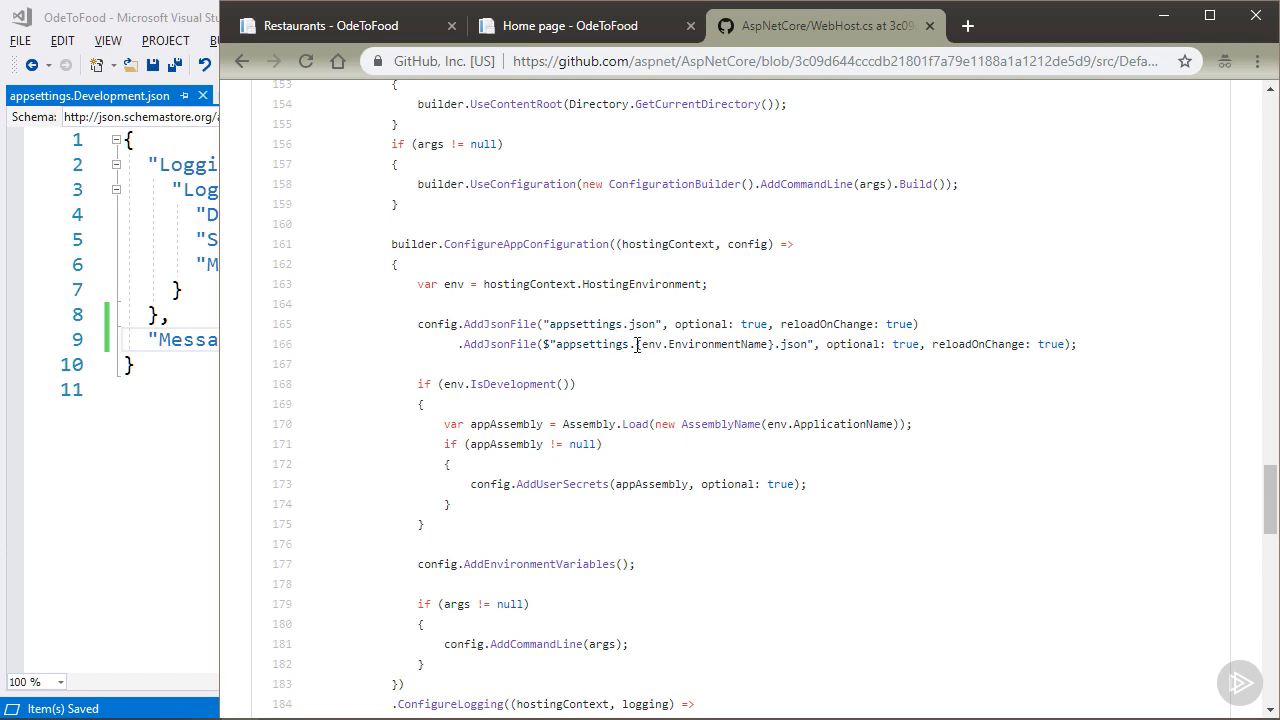
double_click(705, 344)
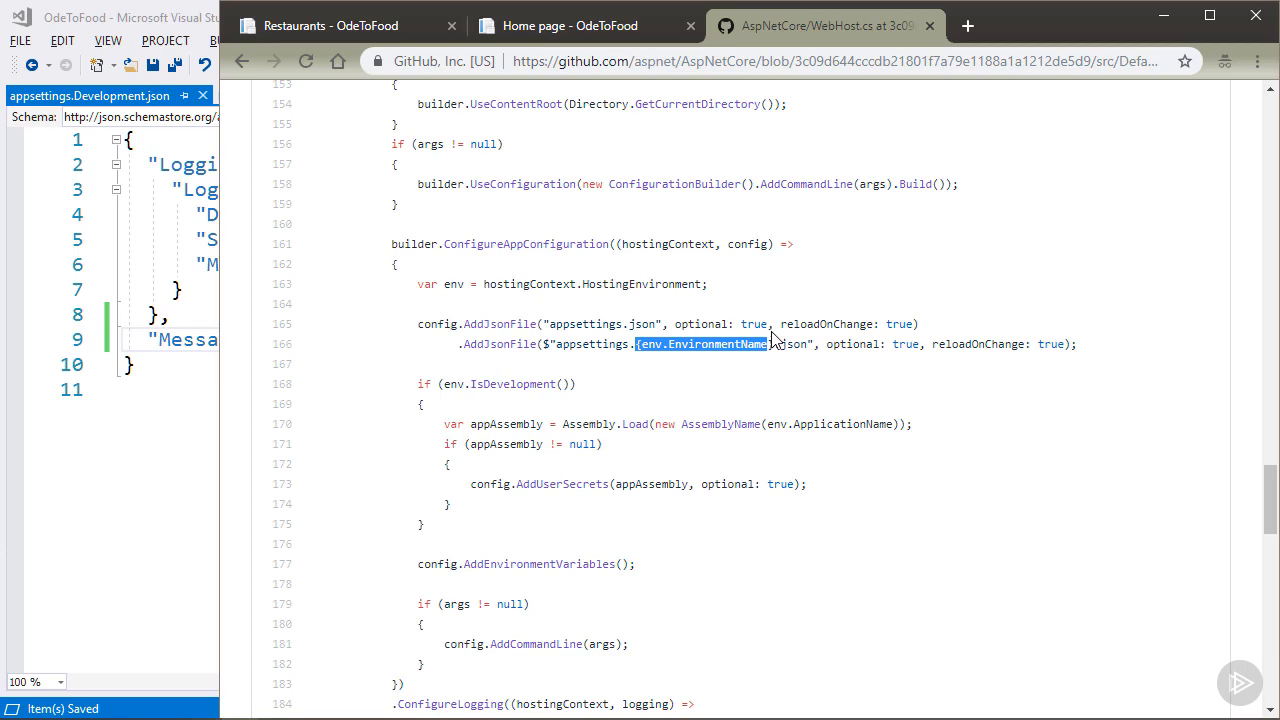
scroll(down, 3)
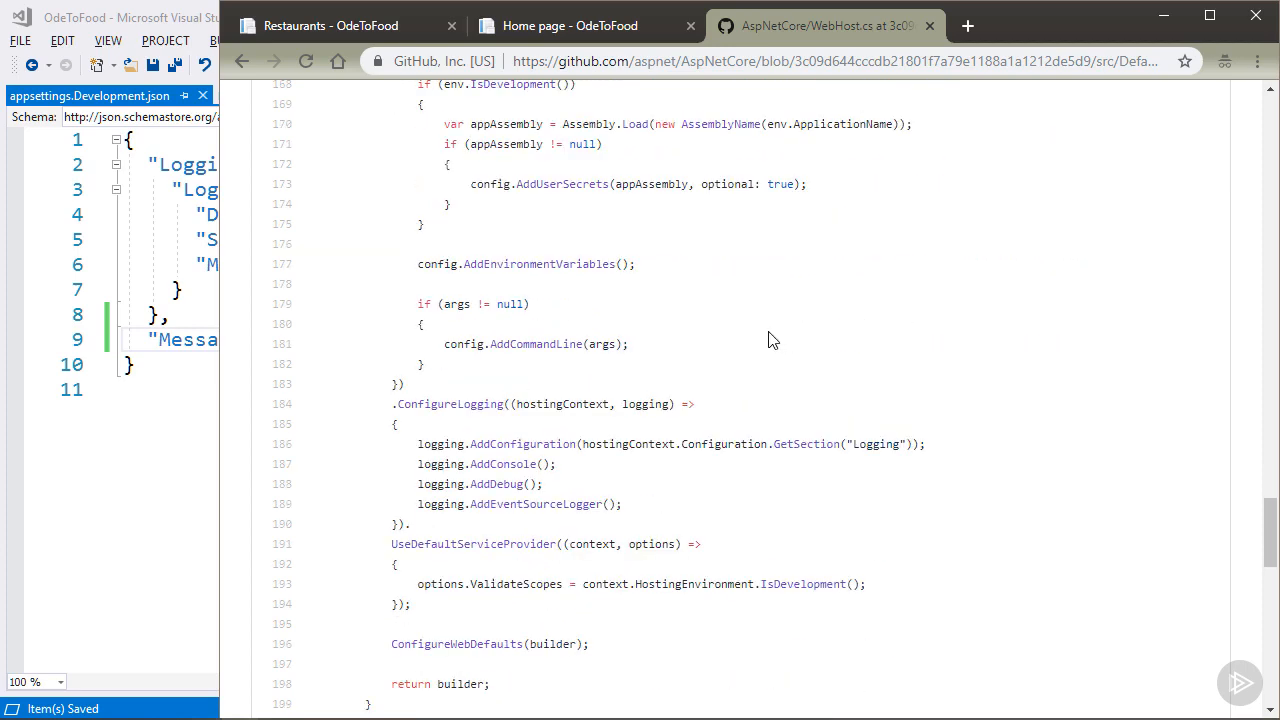
double_click(450, 404)
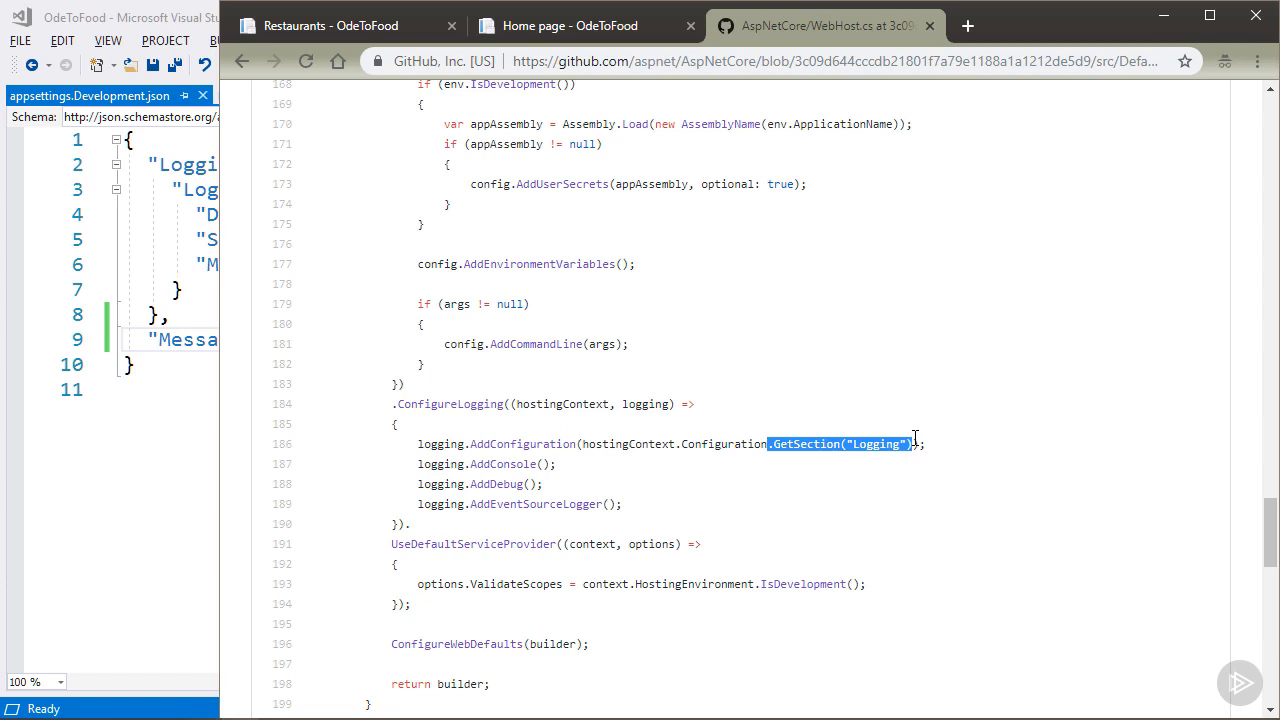
mouse_move(493, 468)
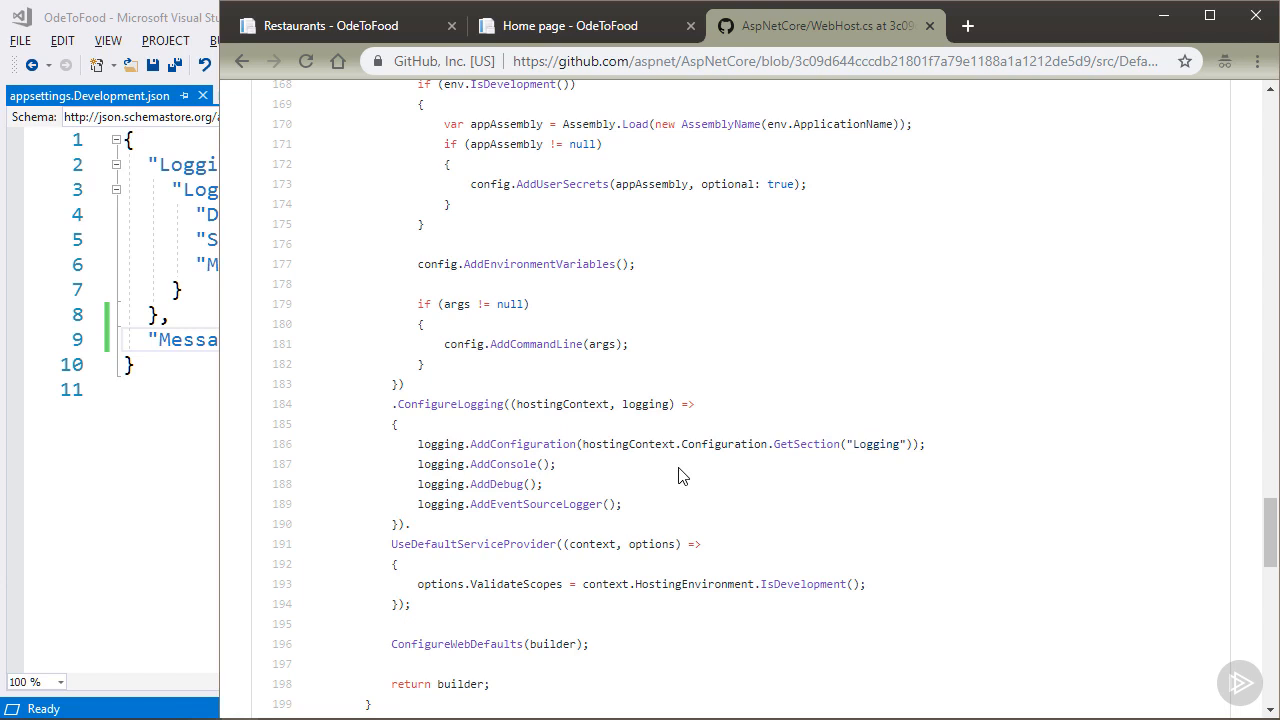
mouse_move(668, 476)
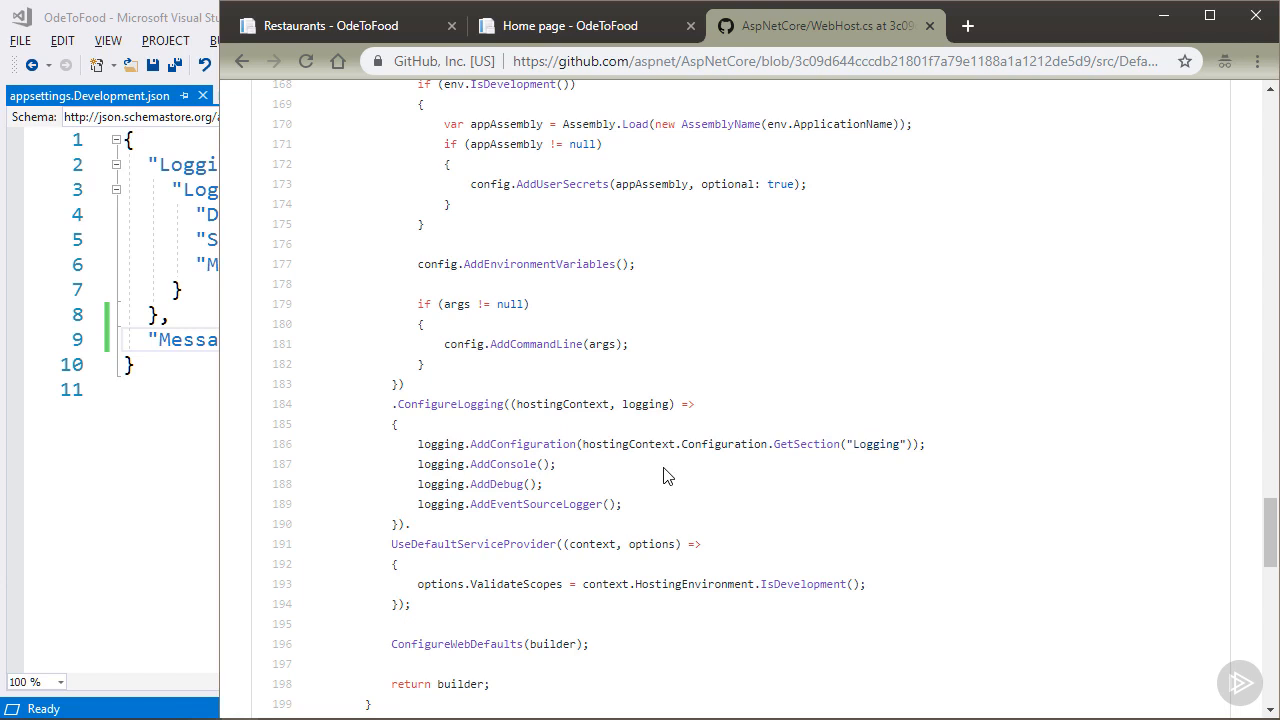
double_click(495, 484)
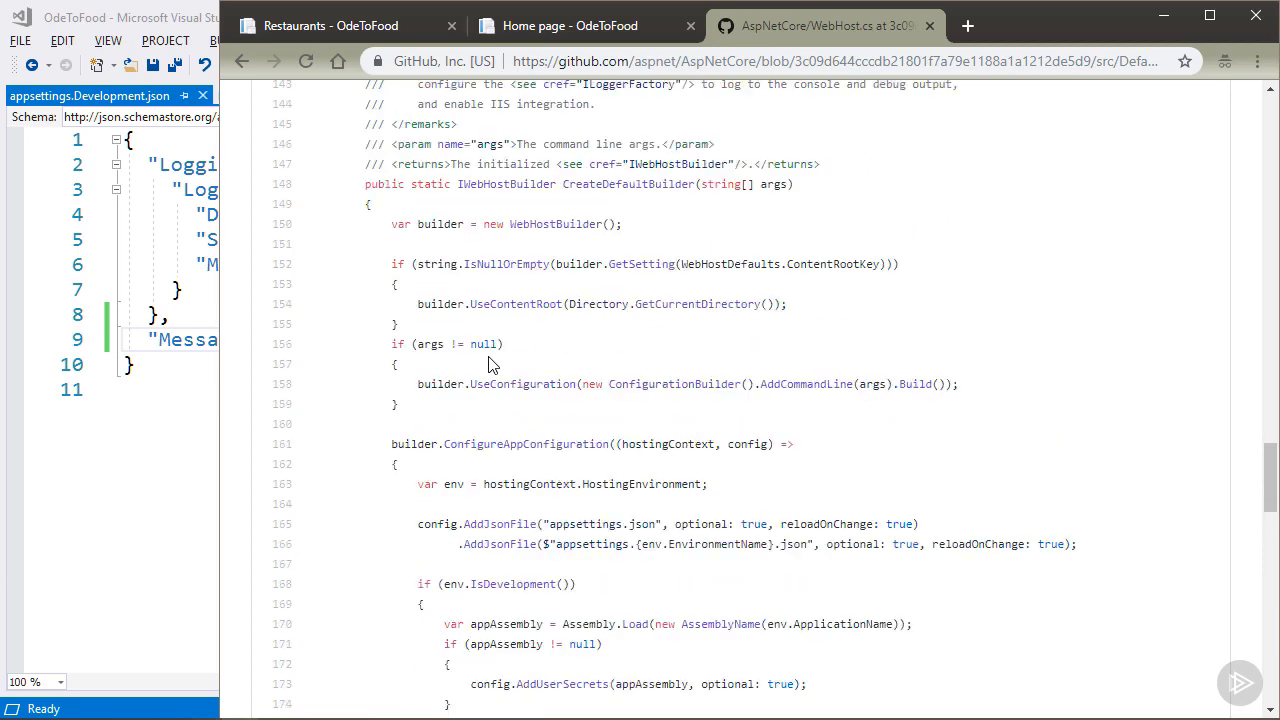
Return to Visual Studio showing appsettings.Development.json.
double_click(628, 284)
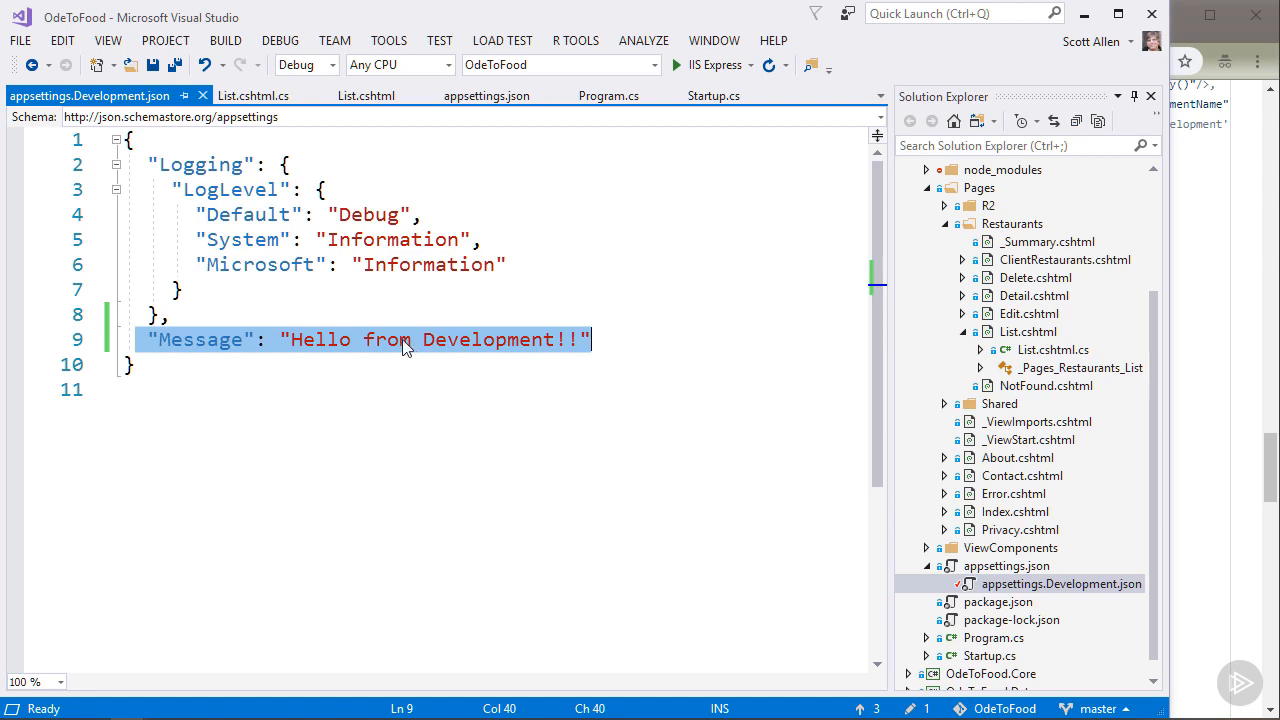
Open launchSettings.json from the Properties folder.
double_click(199, 339)
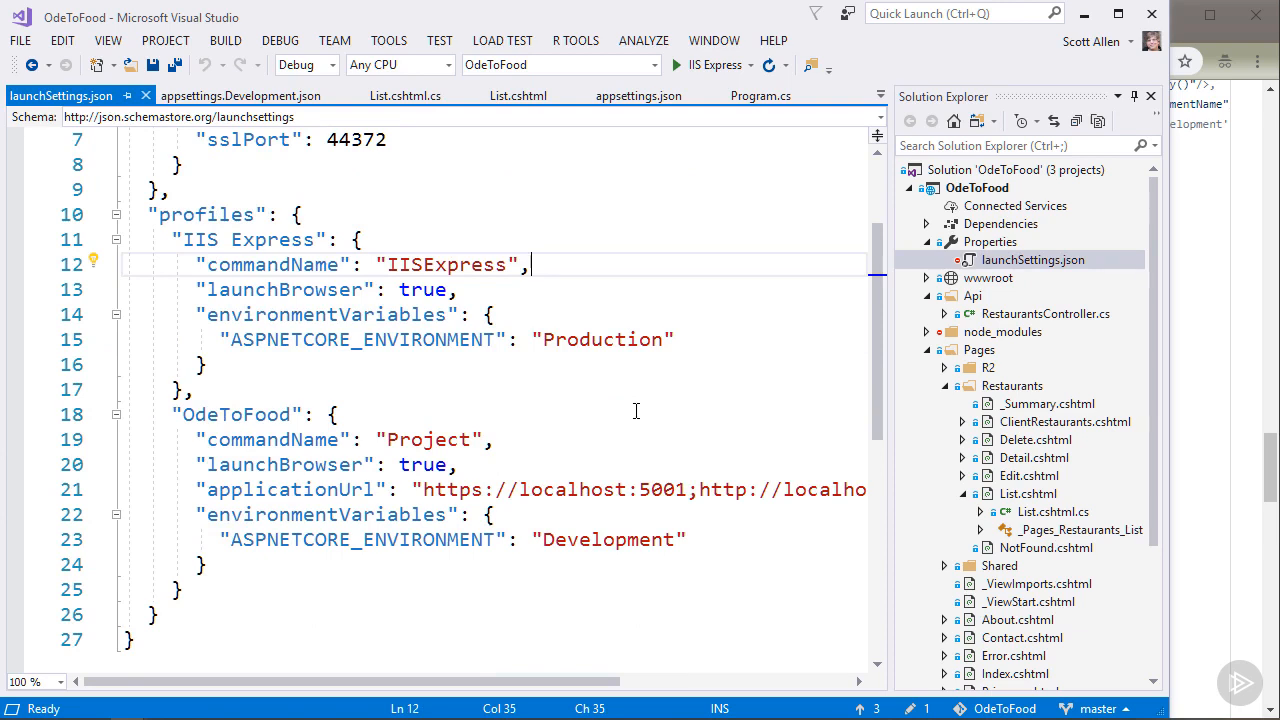
Replace IIS Express's ASPNETCORE_ENVIRONMENT value Production with Development.
double_click(236, 414)
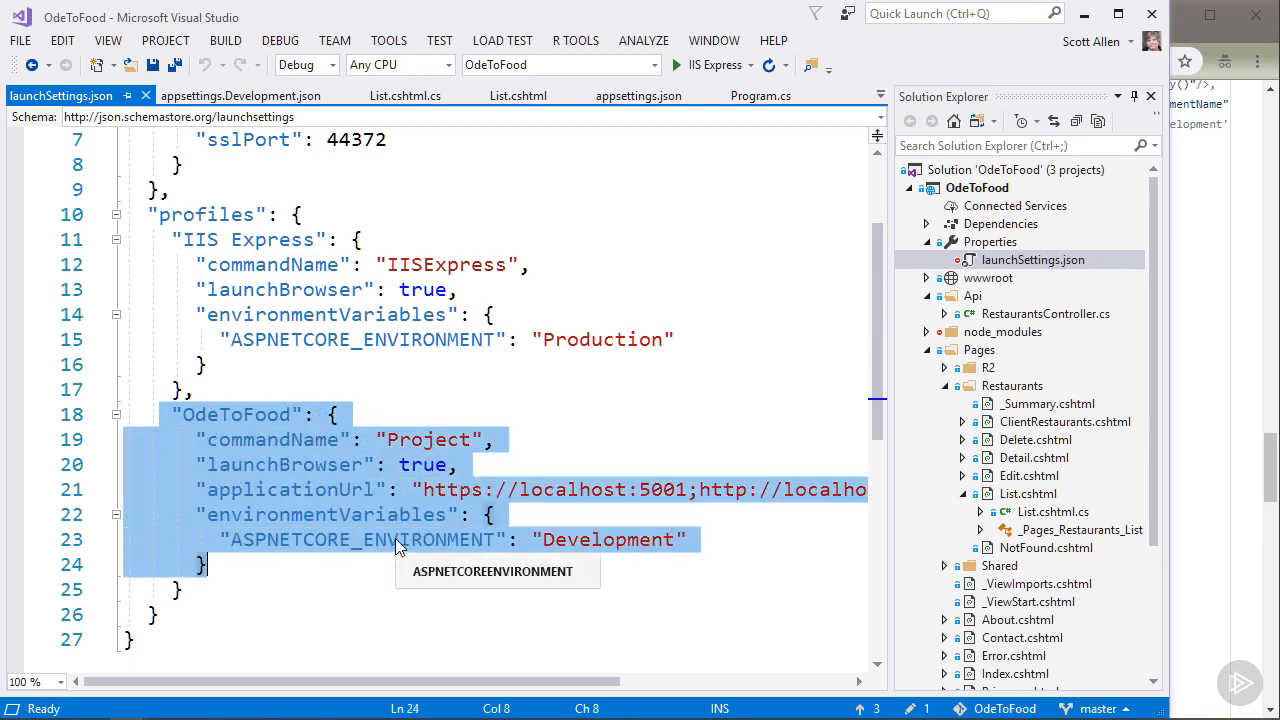
double_click(607, 539)
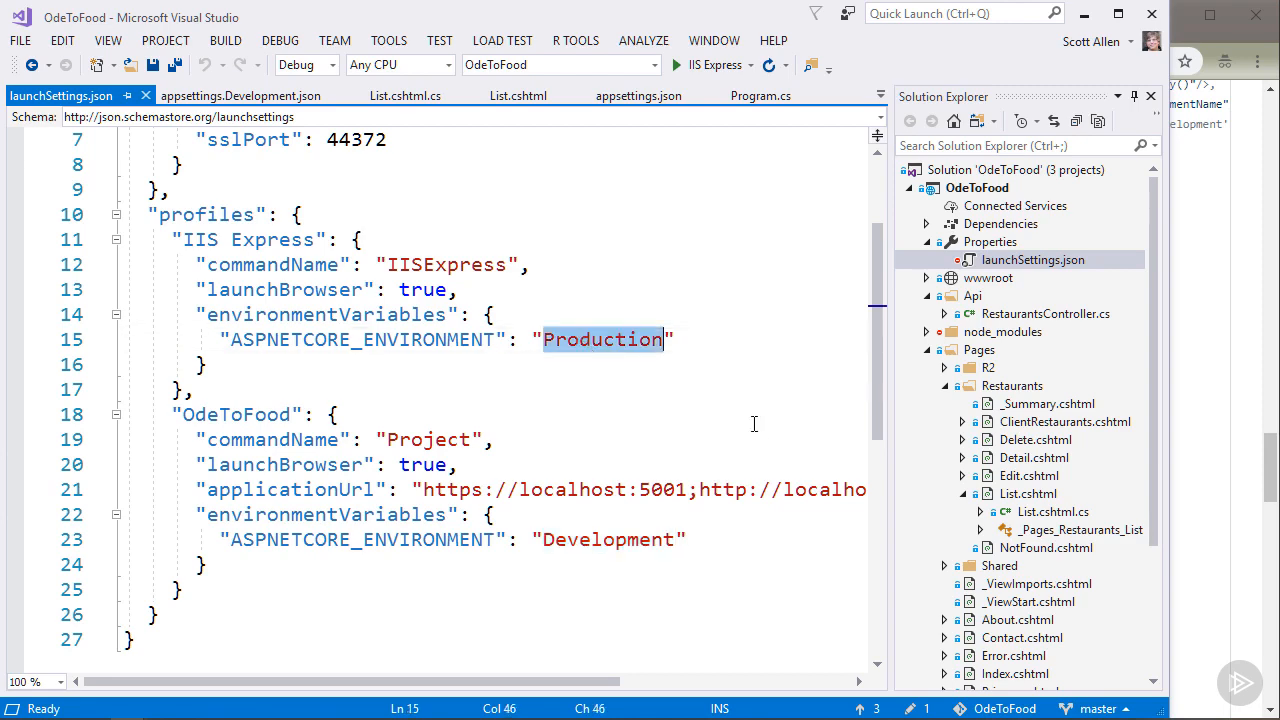
text(Development)
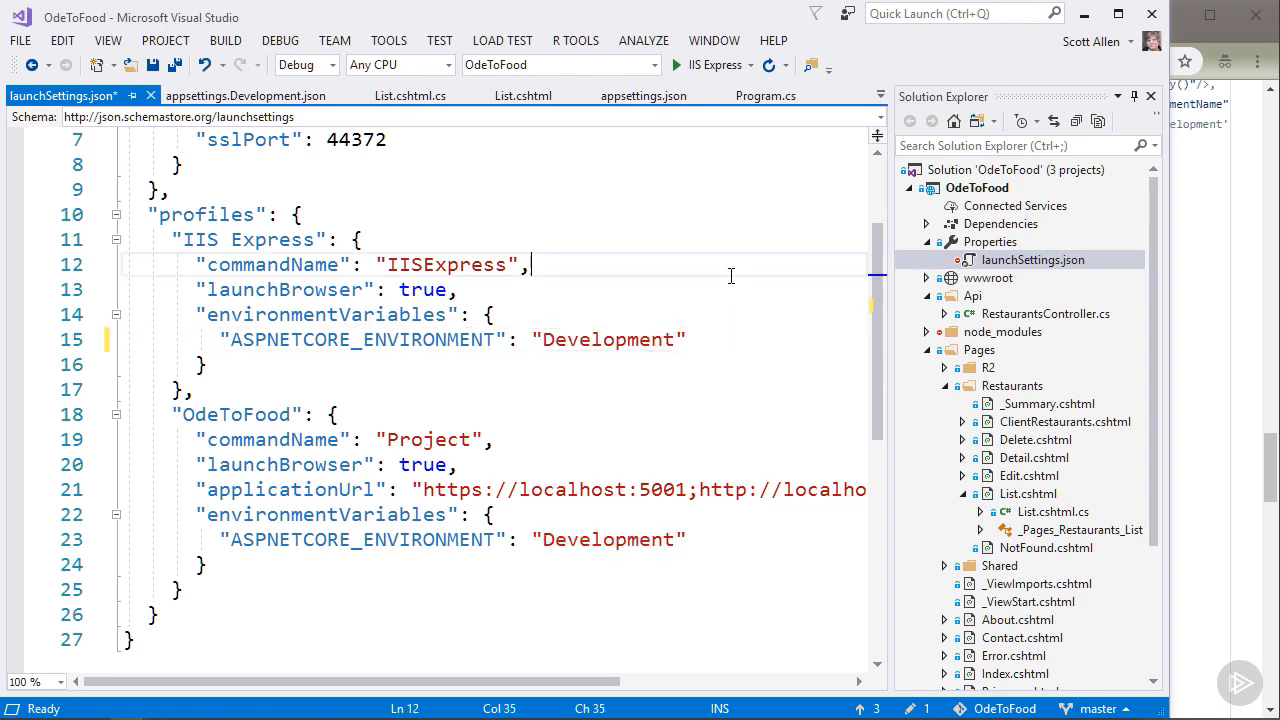